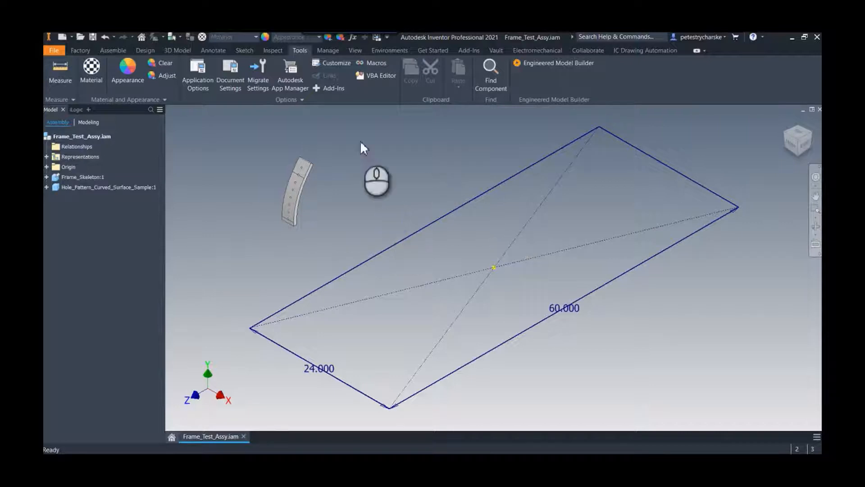
mouse_move(623, 350)
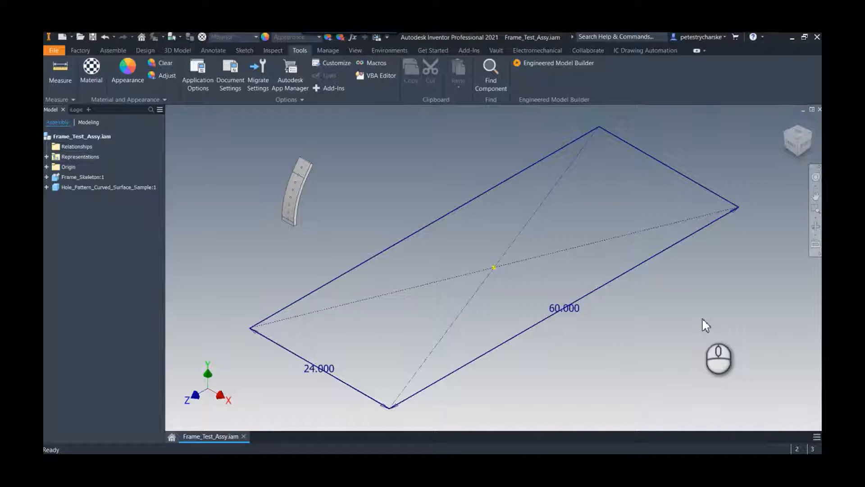
mouse_move(256, 111)
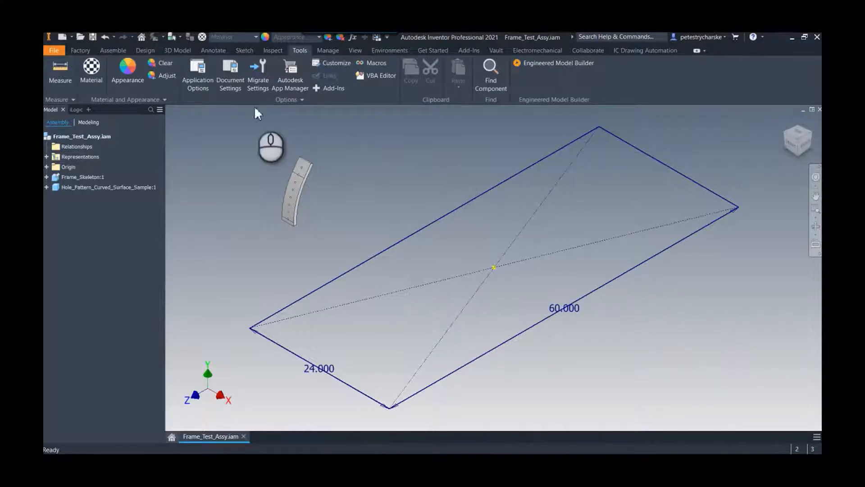
mouse_move(197, 71)
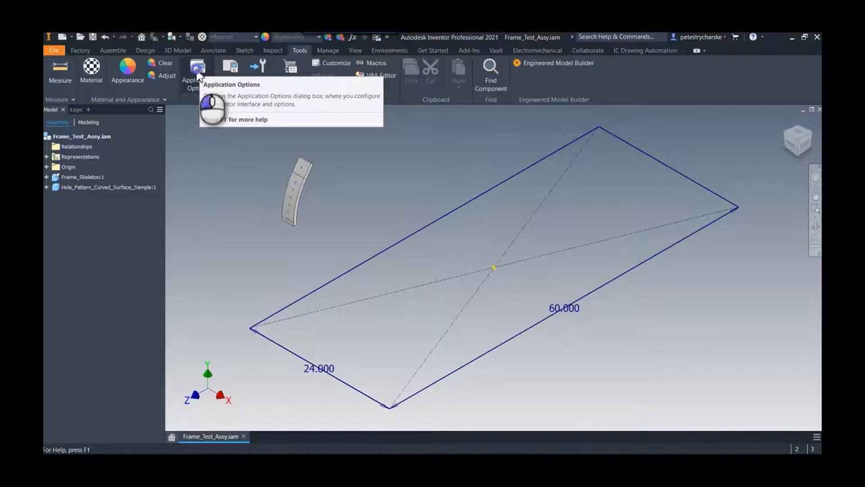
Step: In File Naming Defaults, delete _FrameMember_ from the frame member name and select its index
click(197, 66)
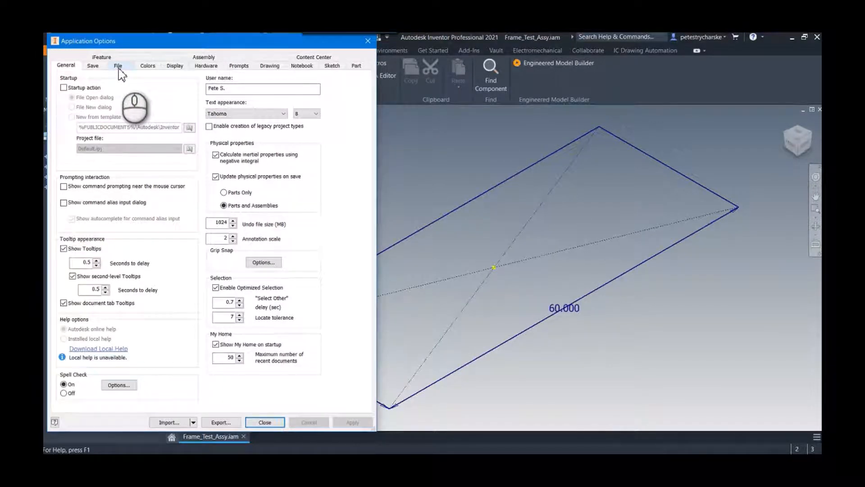
click(118, 65)
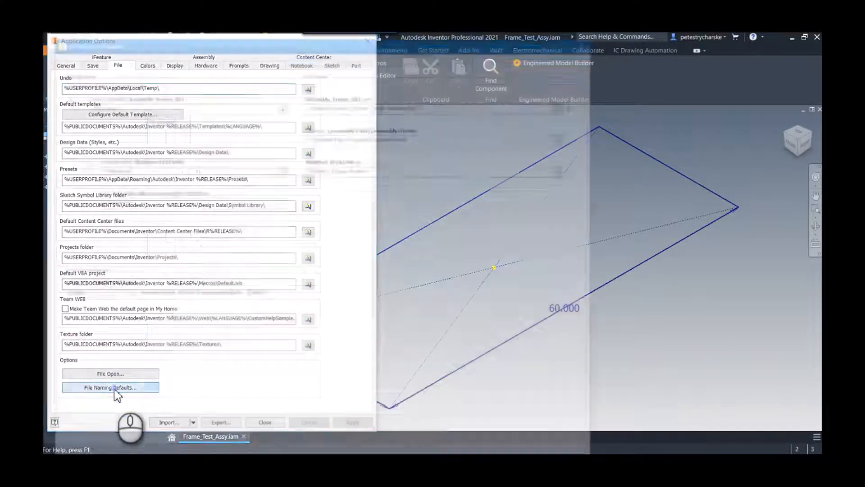
click(110, 387)
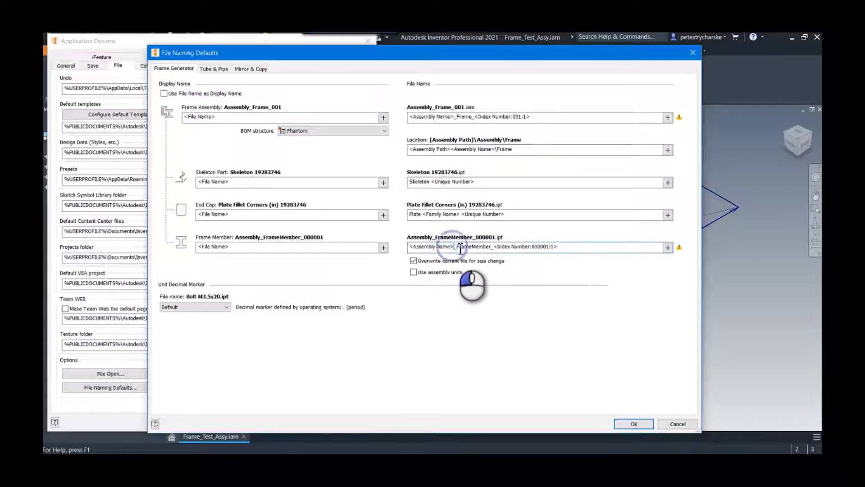
double_click(473, 246)
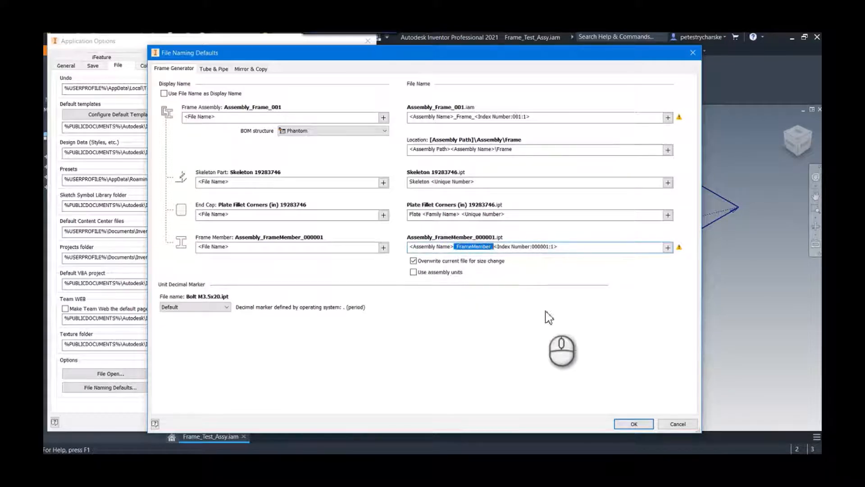
key(Delete)
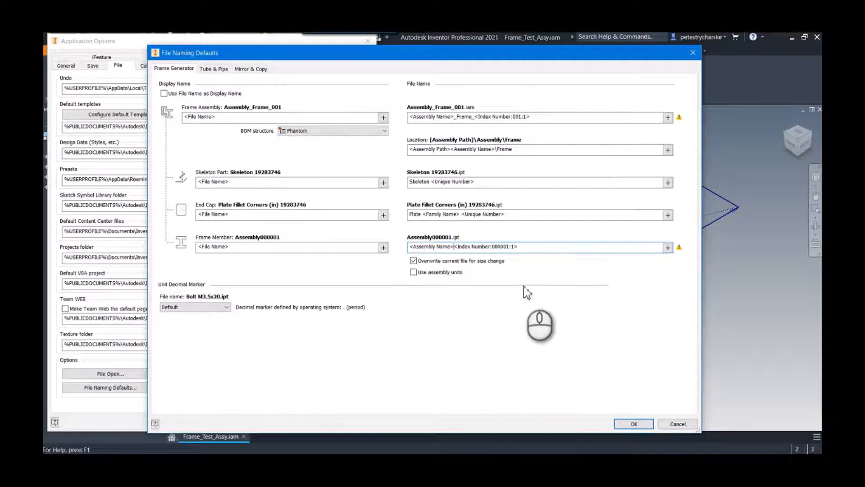
double_click(499, 246)
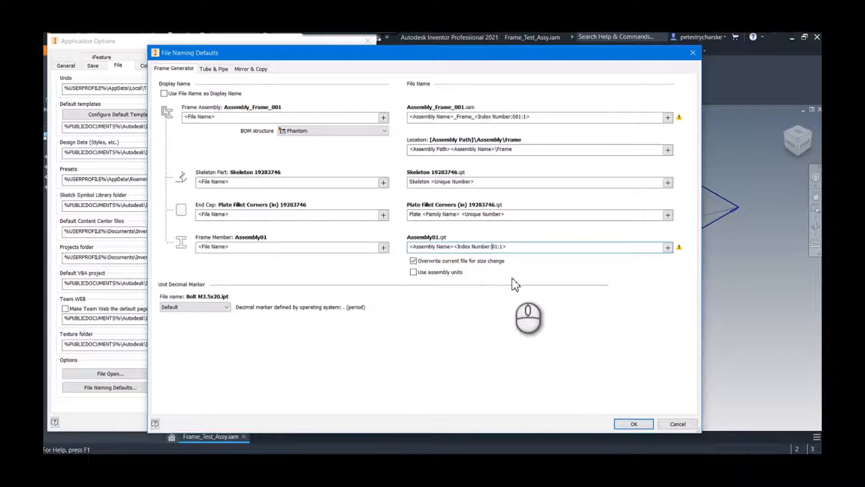
mouse_move(531, 259)
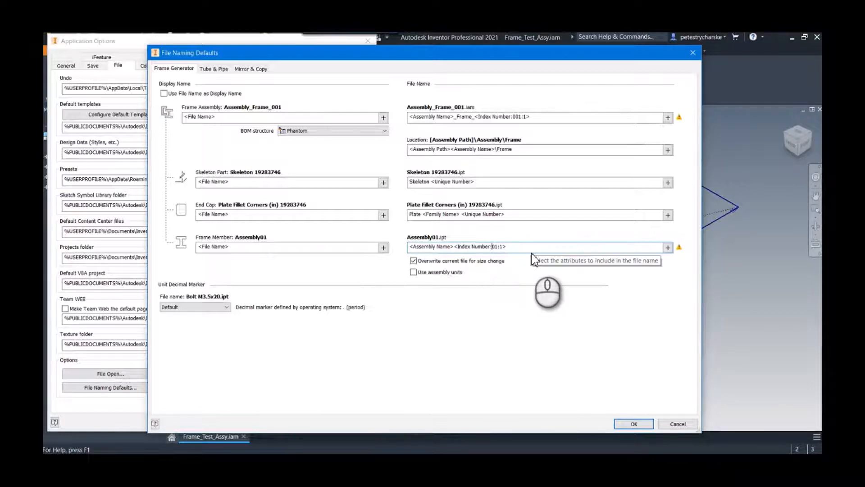
mouse_move(668, 247)
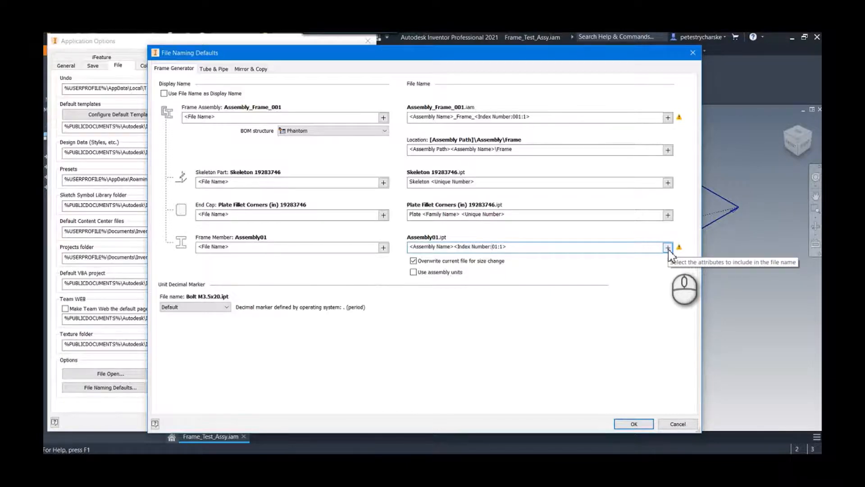
Step: Browse the file name attribute list, then close it
click(668, 246)
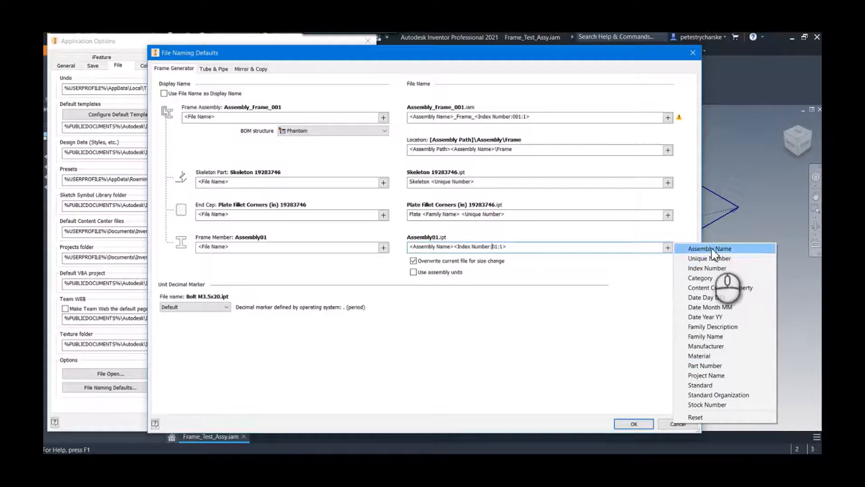
mouse_move(708, 270)
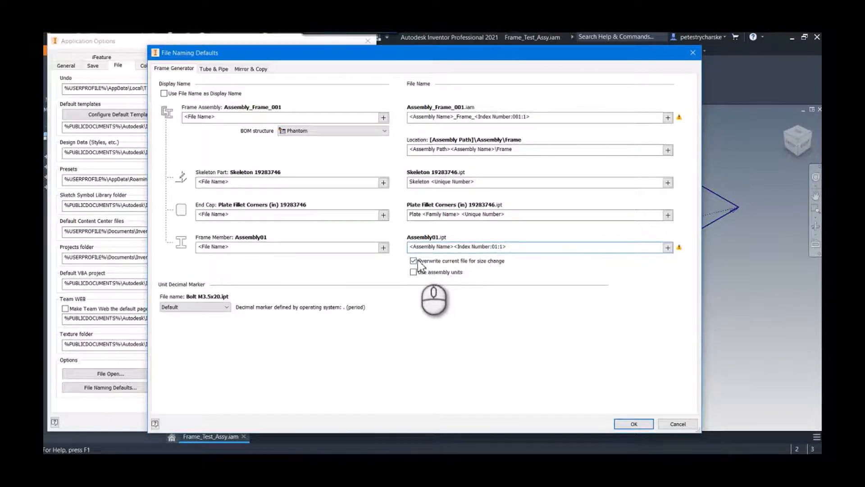
click(414, 260)
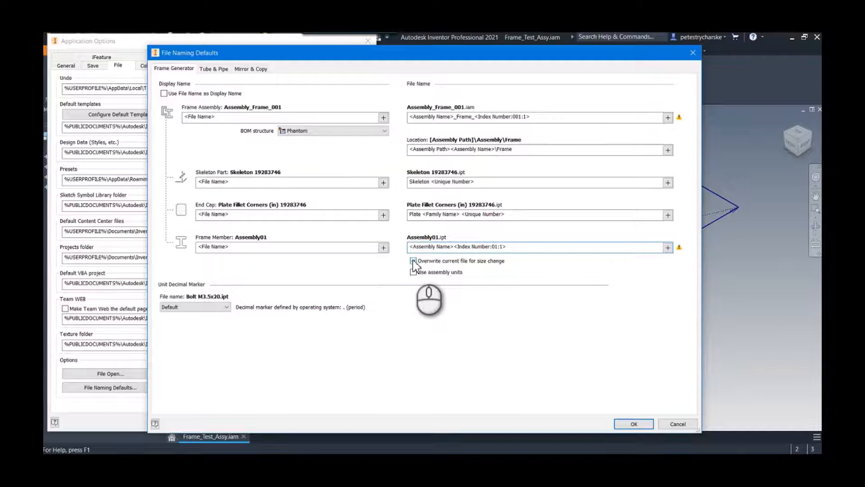
click(538, 246)
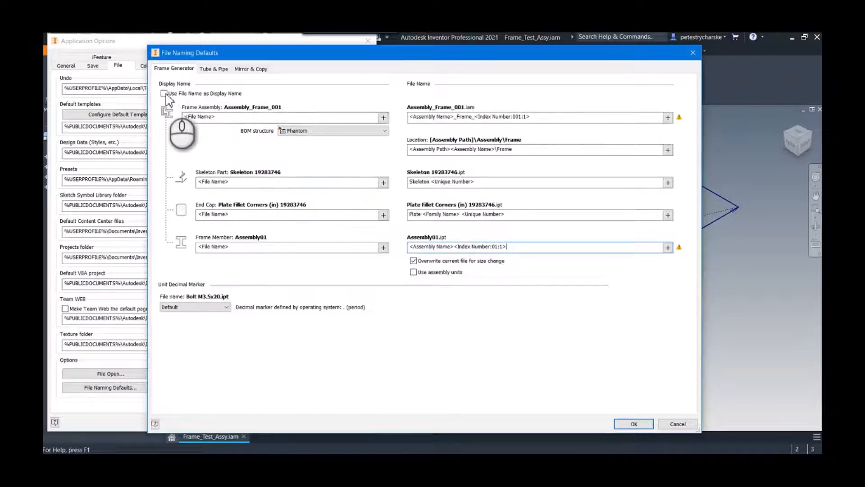
Step: Enable 'Use File Name as Display Name' and confirm the File Naming Defaults
click(164, 93)
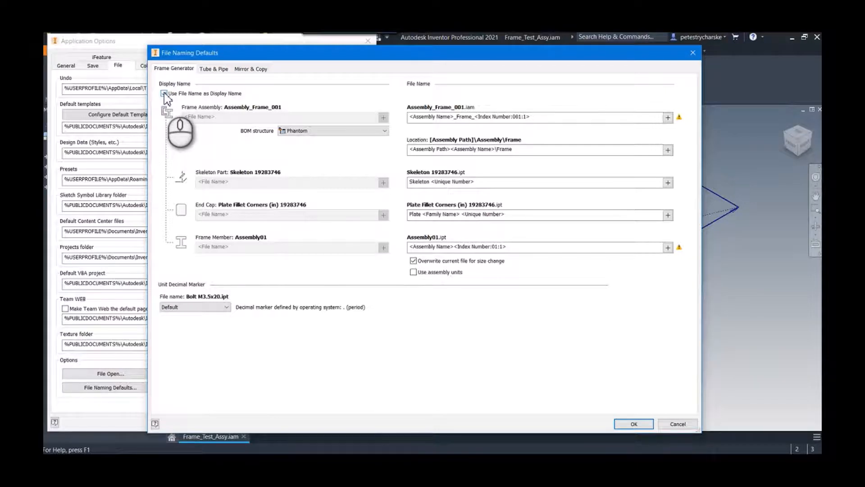
click(164, 93)
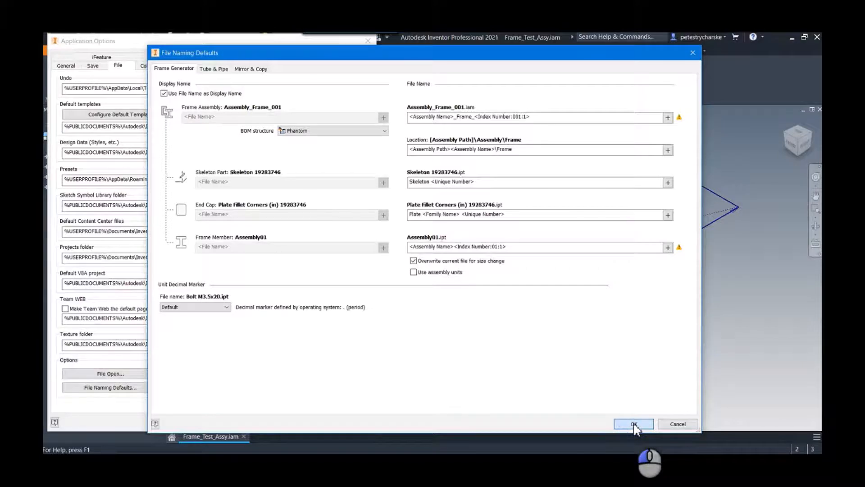
click(633, 424)
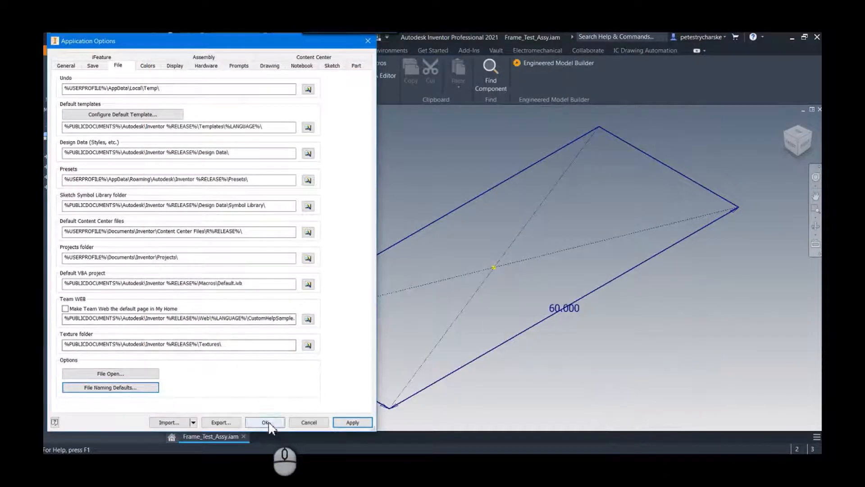
Step: Apply the options, preview a trial frame member named Frame_Test_Assy01.ipt, then cancel
click(265, 423)
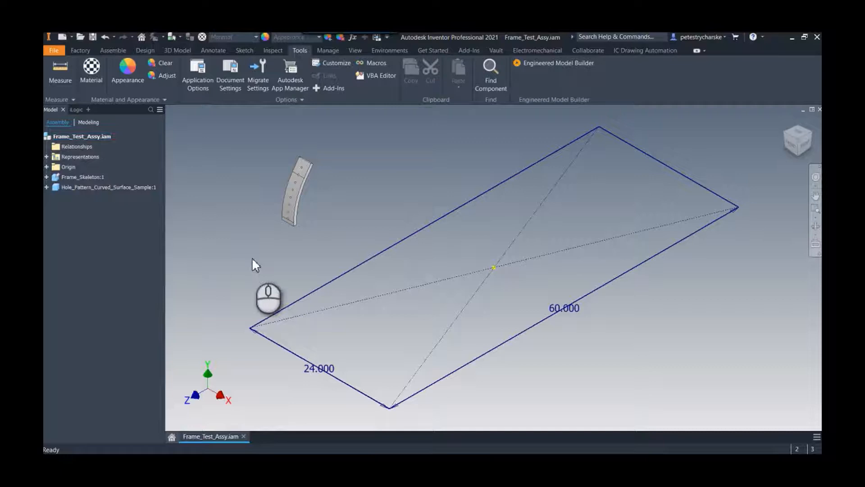
click(145, 50)
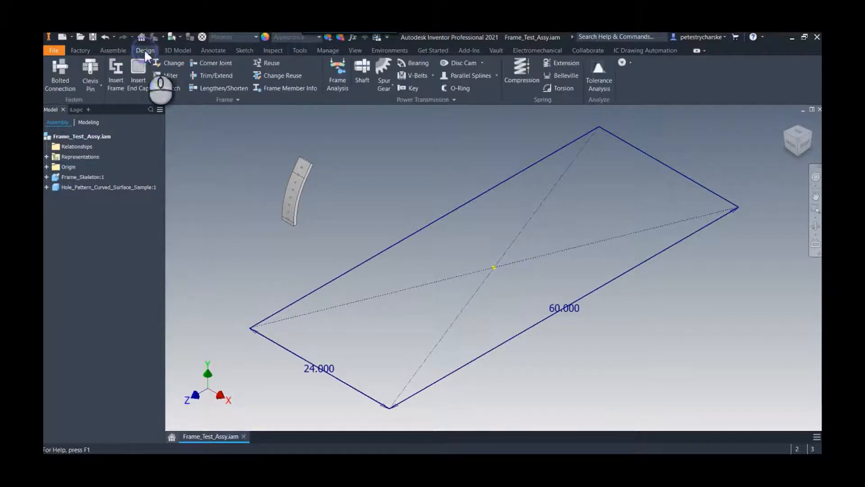
click(116, 75)
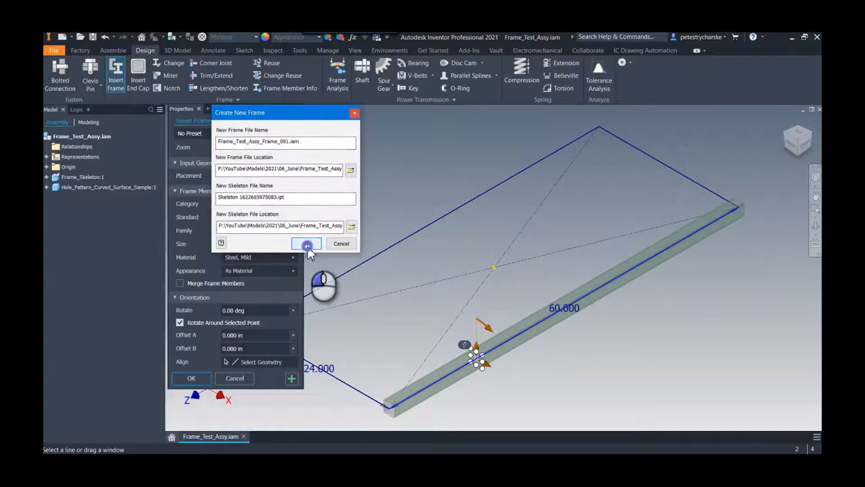
click(307, 244)
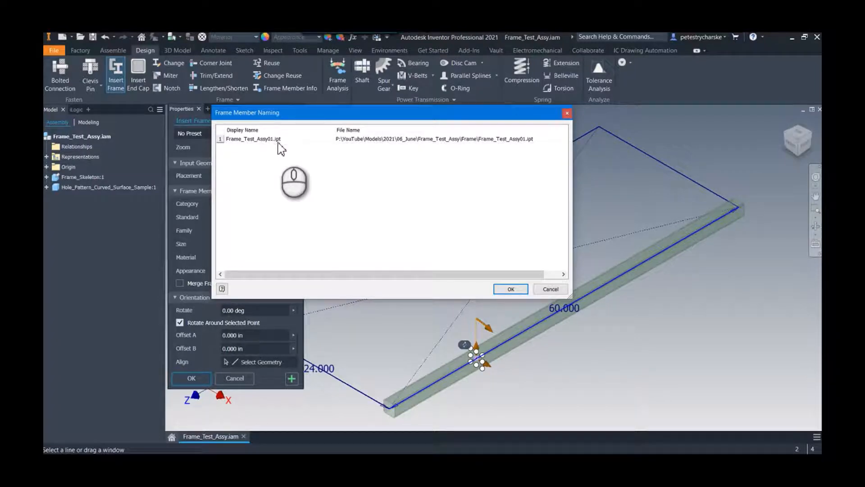
mouse_move(500, 148)
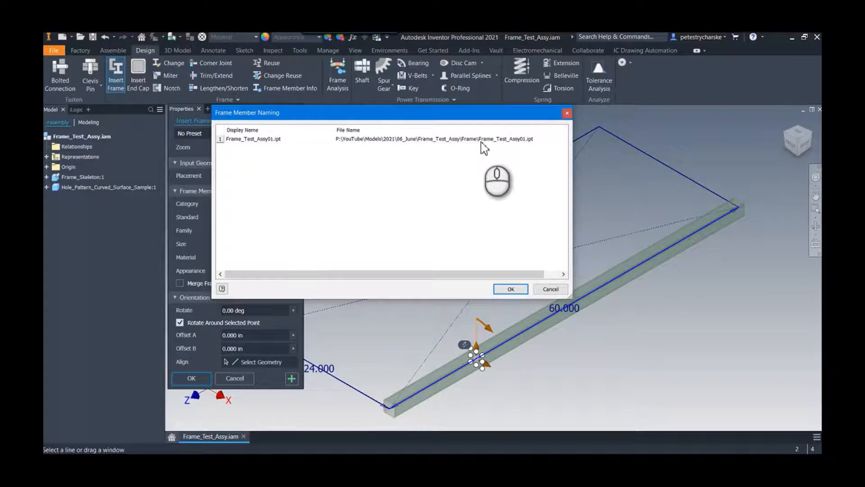
mouse_move(539, 160)
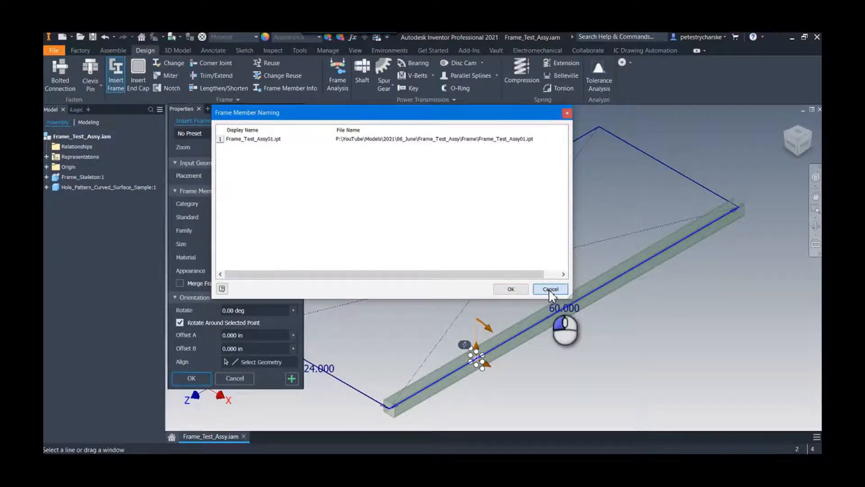
click(550, 289)
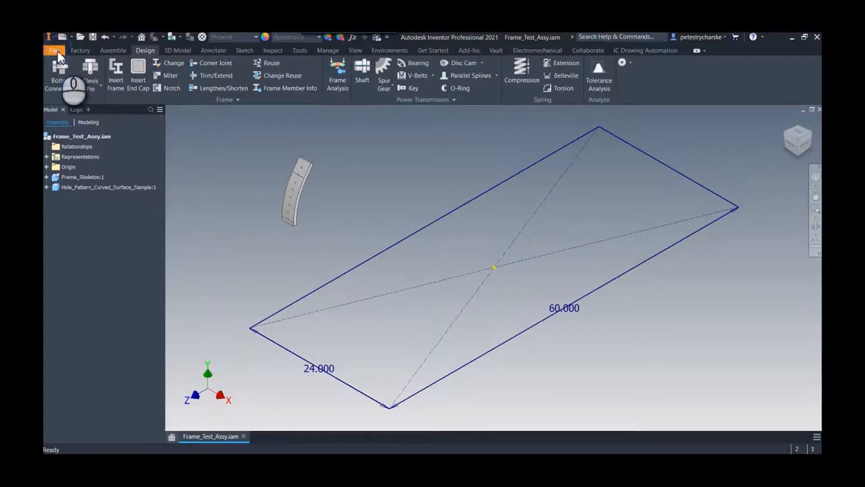
Step: Save the assembly as 555.123.iam with Save As
click(54, 50)
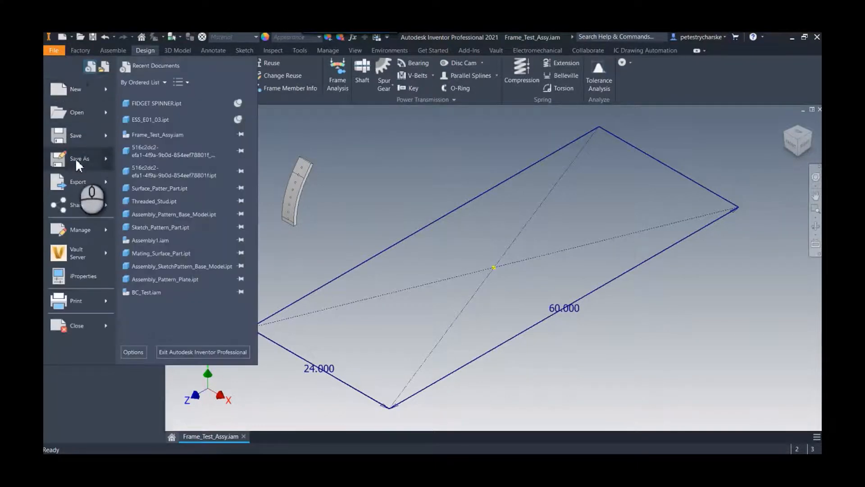
click(79, 158)
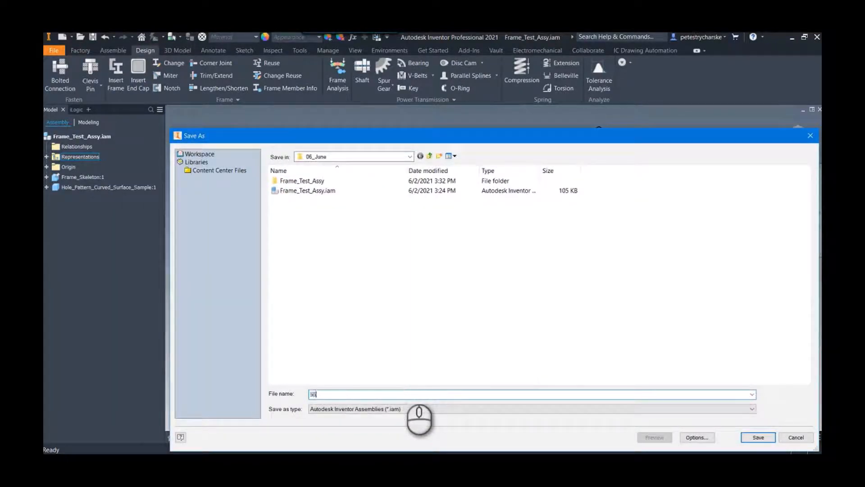
text(555.123)
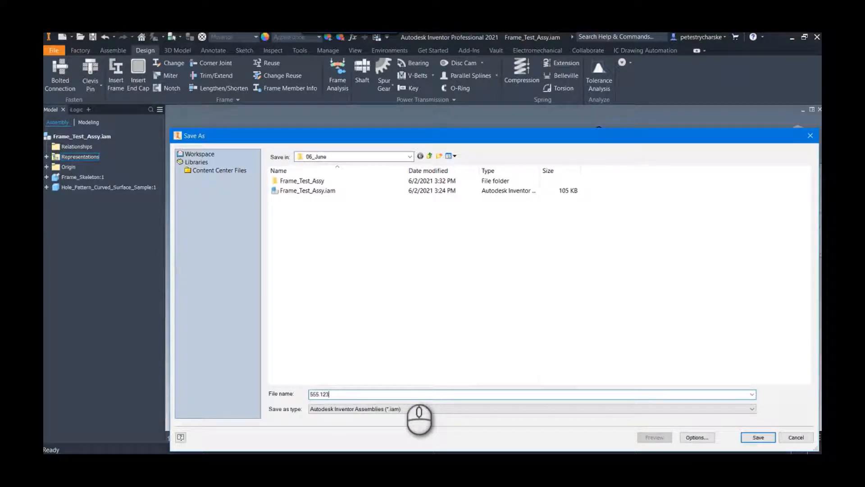
mouse_move(408, 384)
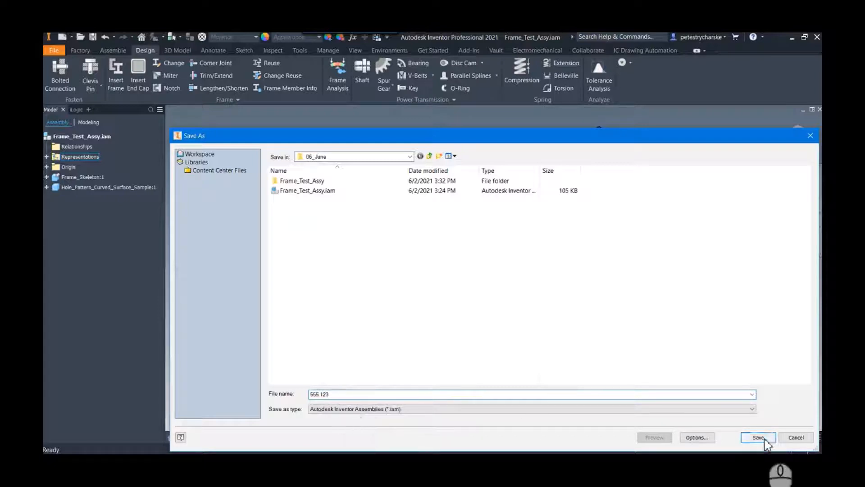
click(758, 438)
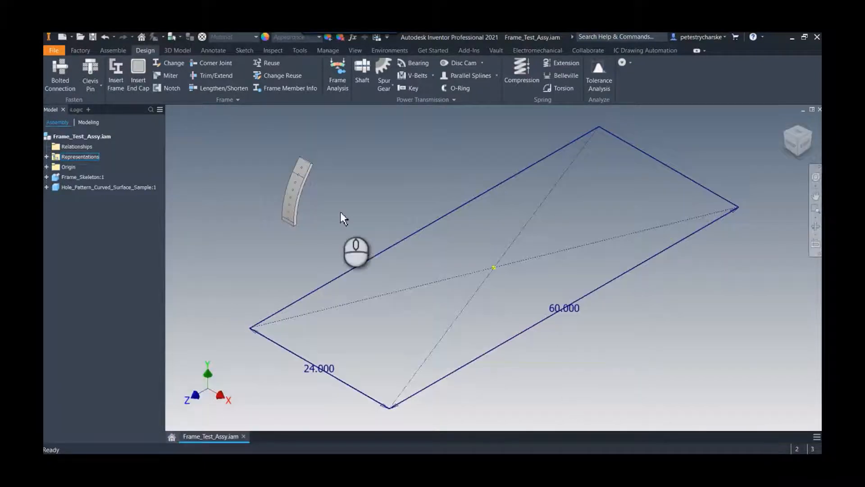
click(113, 50)
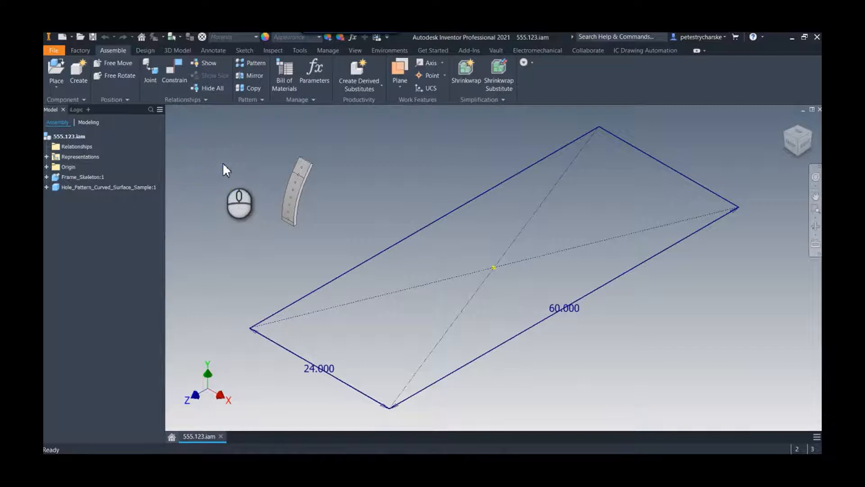
Step: Insert 2 x 2 x 1/8 tubes on the 60 and 24 edges, named 555.12301 and 555.12302
click(146, 50)
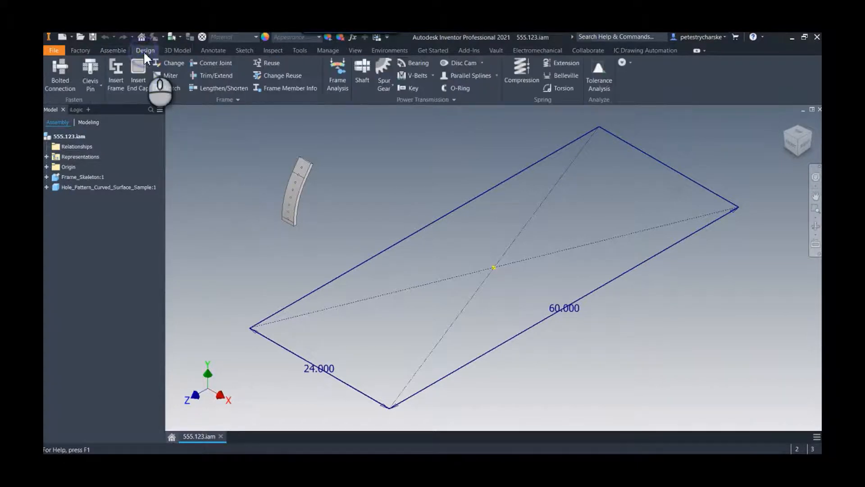
mouse_move(116, 71)
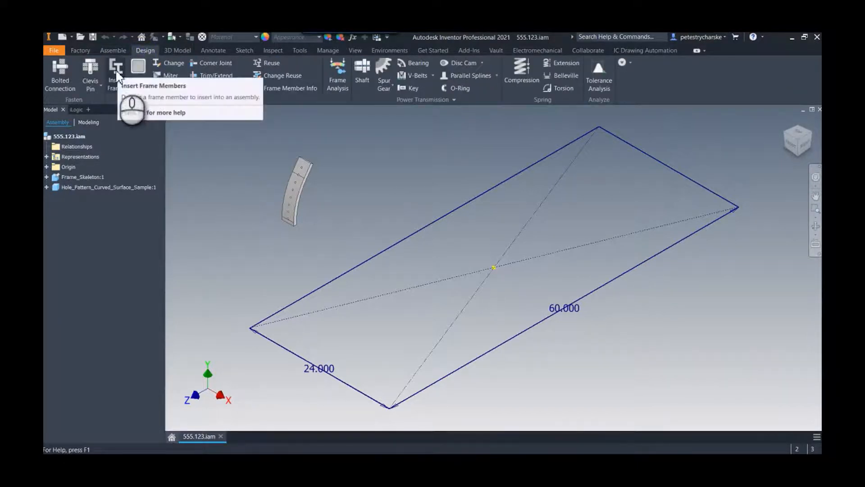
click(115, 75)
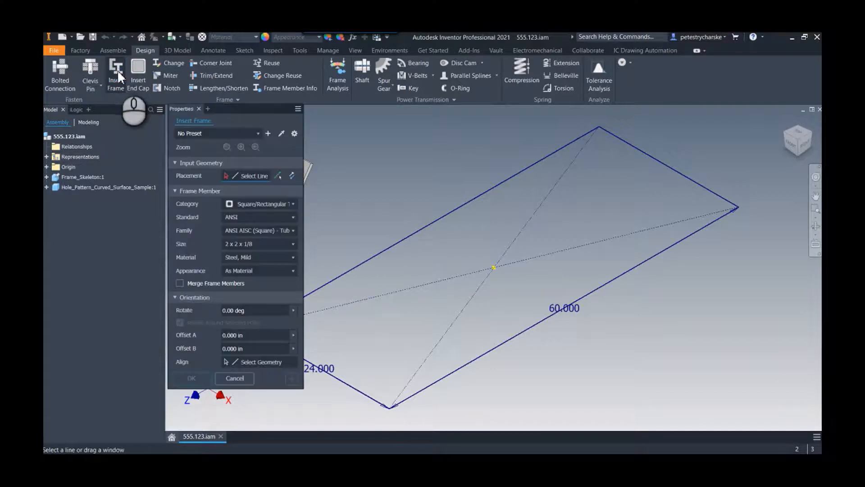
click(530, 331)
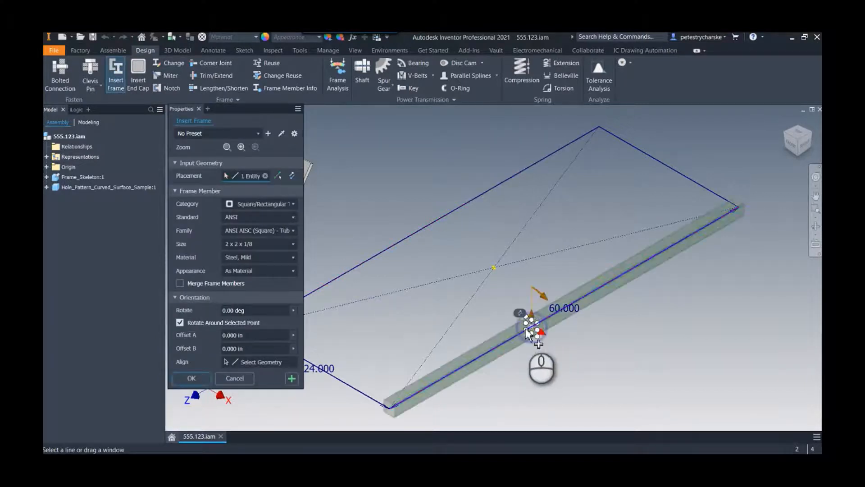
click(345, 384)
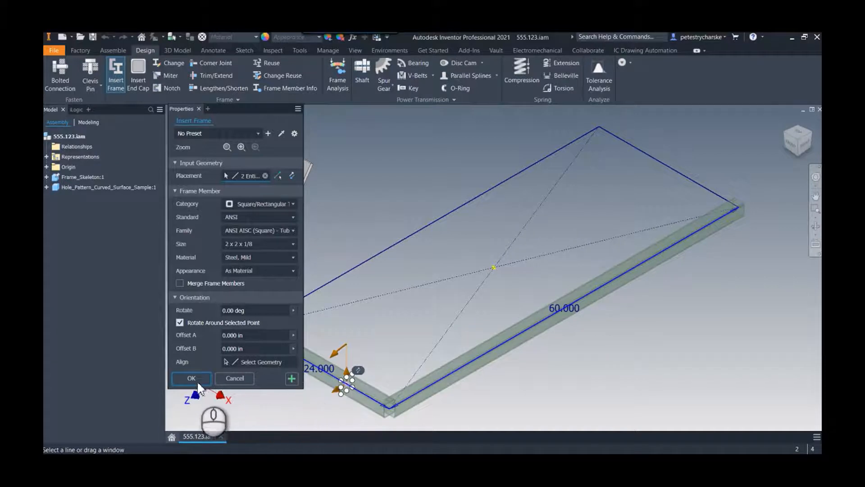
click(191, 378)
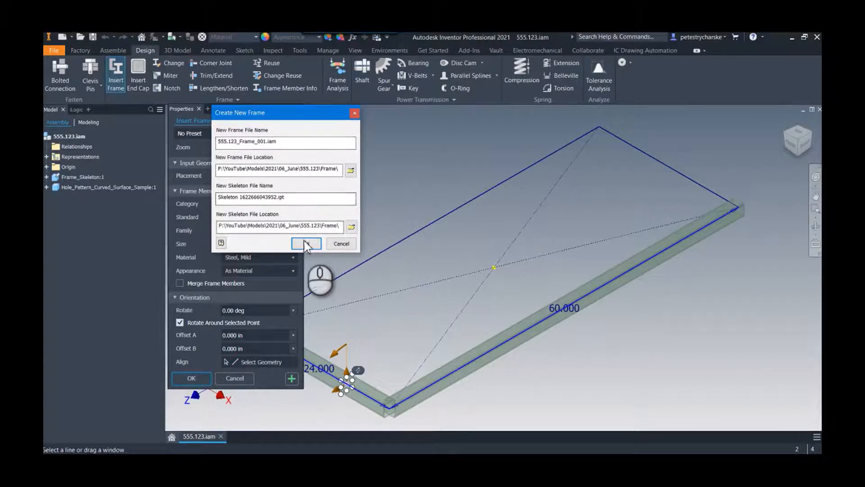
click(306, 244)
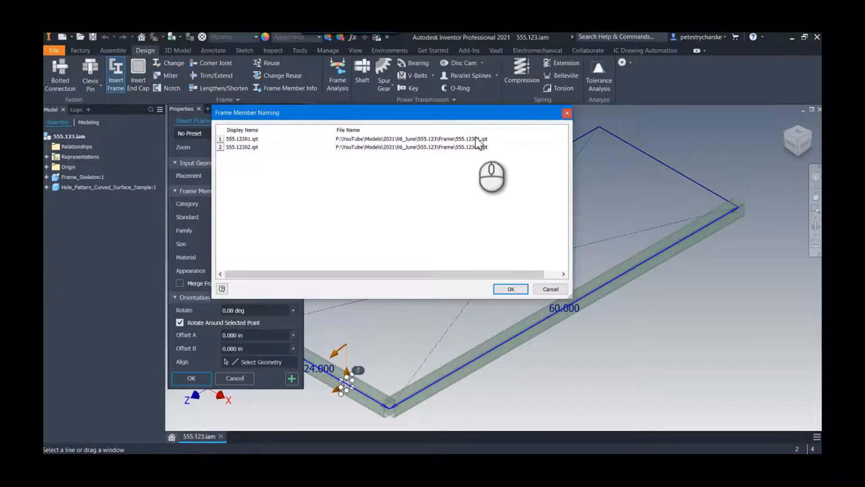
click(509, 289)
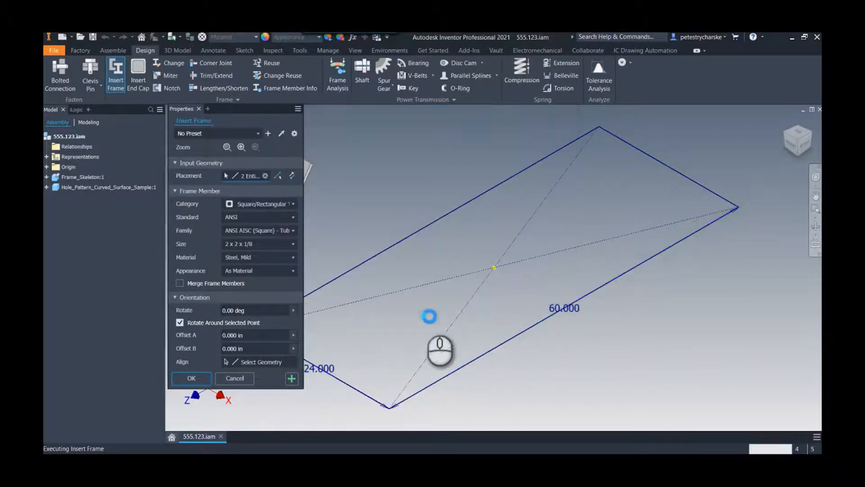
Step: Finish the frame insertion and select member 555.12301 under 555.123_Frame_001
click(191, 378)
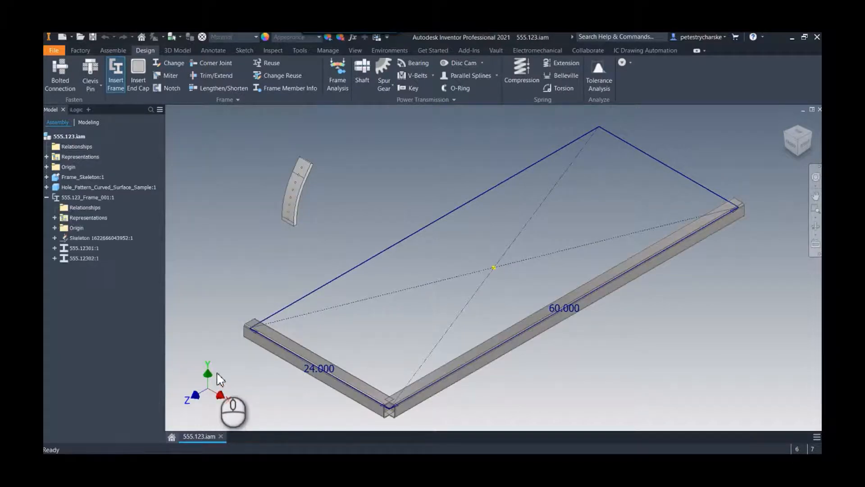
click(84, 248)
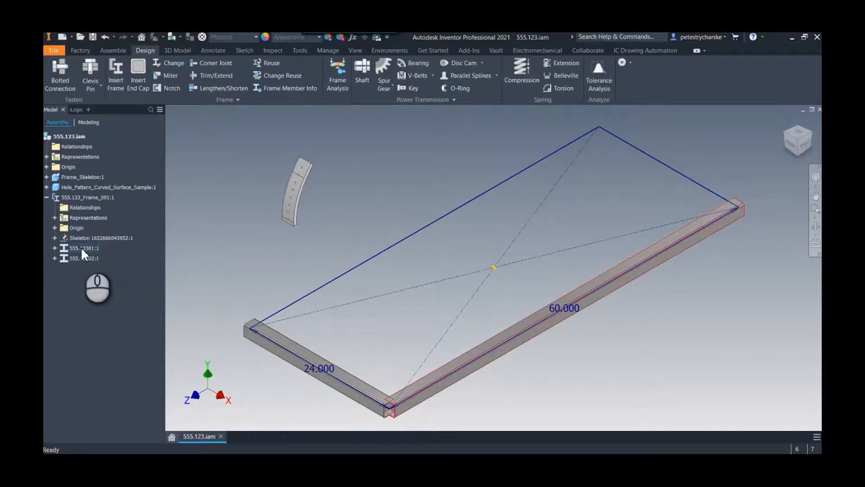
click(83, 248)
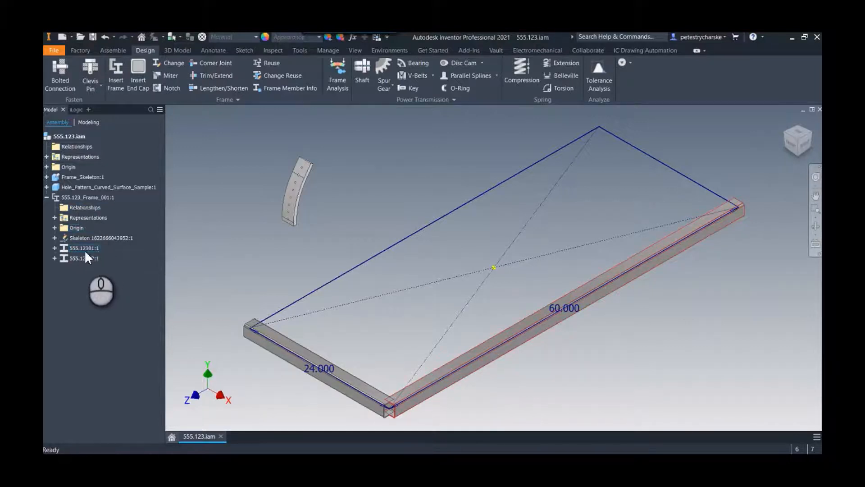
Step: Review member 555.12301's part number on the iProperties Project tab, then close
right_click(84, 248)
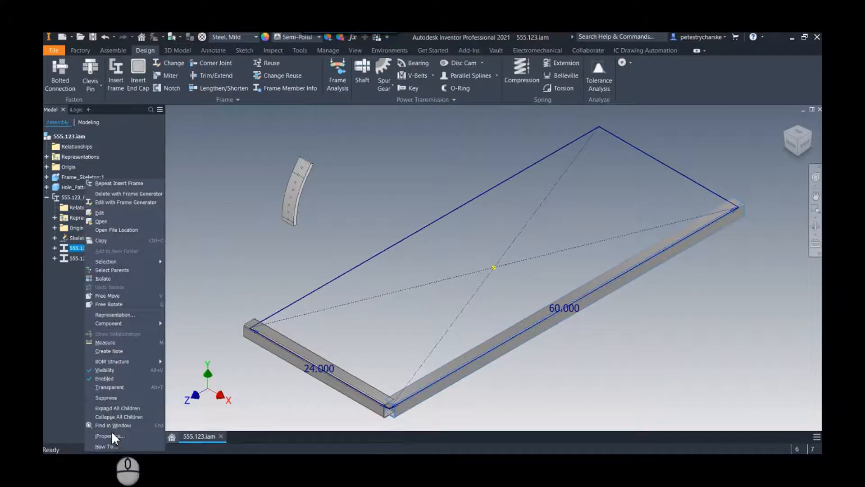
click(109, 436)
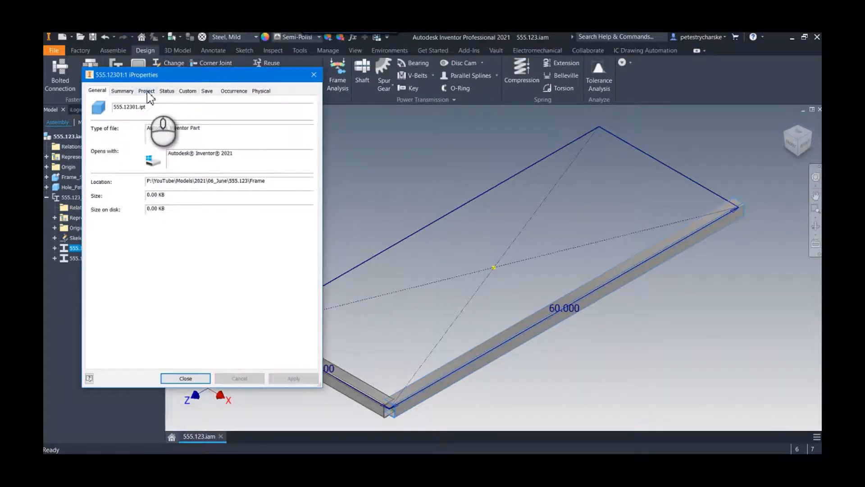
click(145, 90)
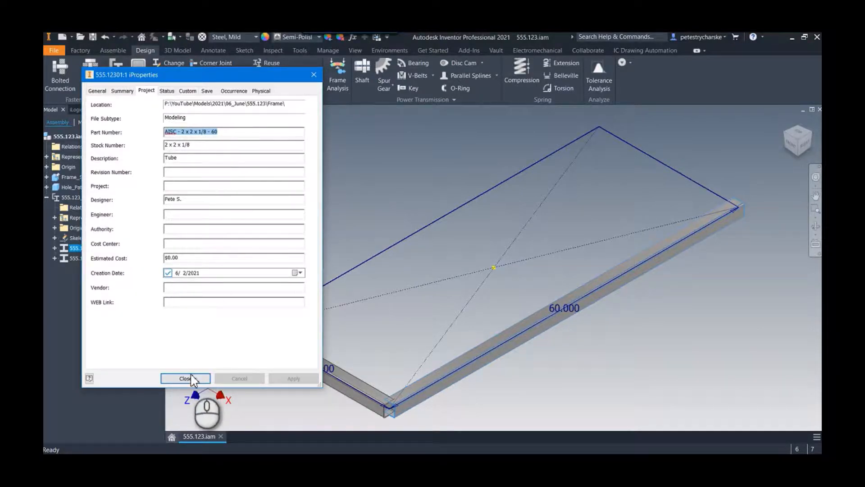
click(185, 378)
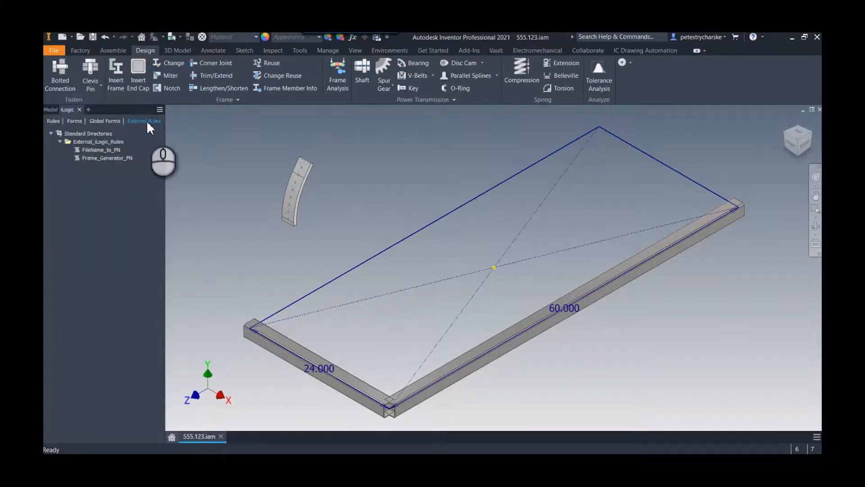
Step: Open the external rule Frame_Generator_PN in the rule editor to review its code
click(107, 158)
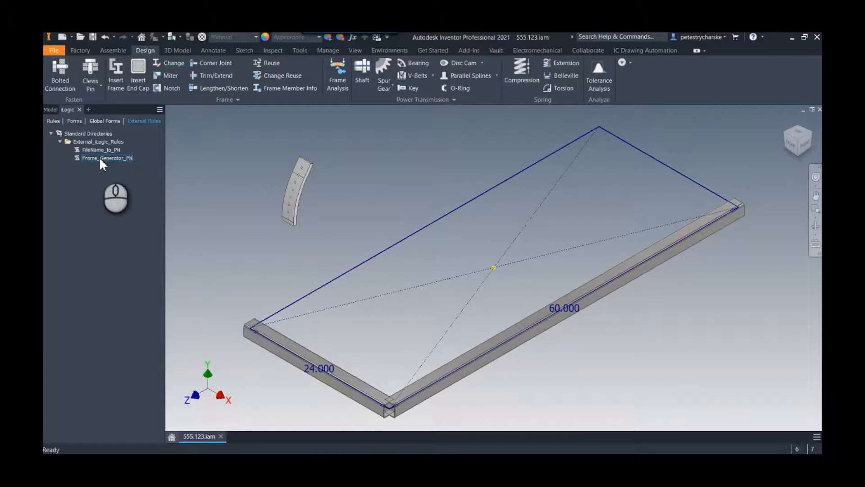
right_click(106, 158)
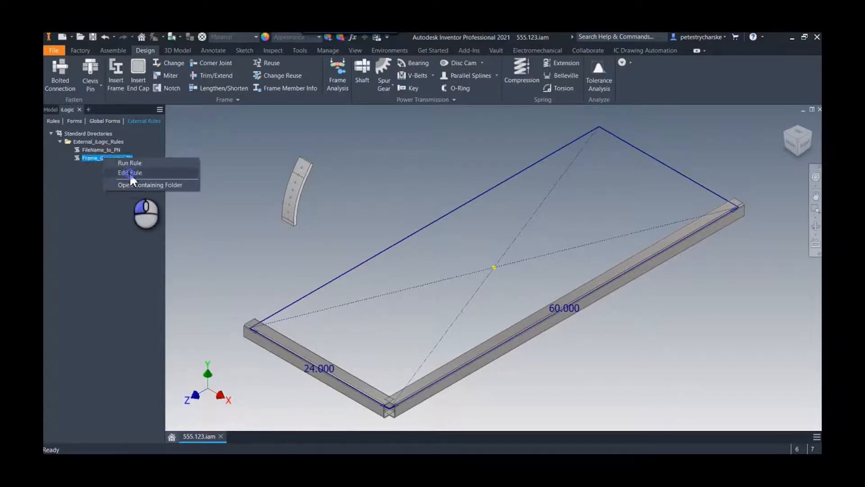
click(130, 173)
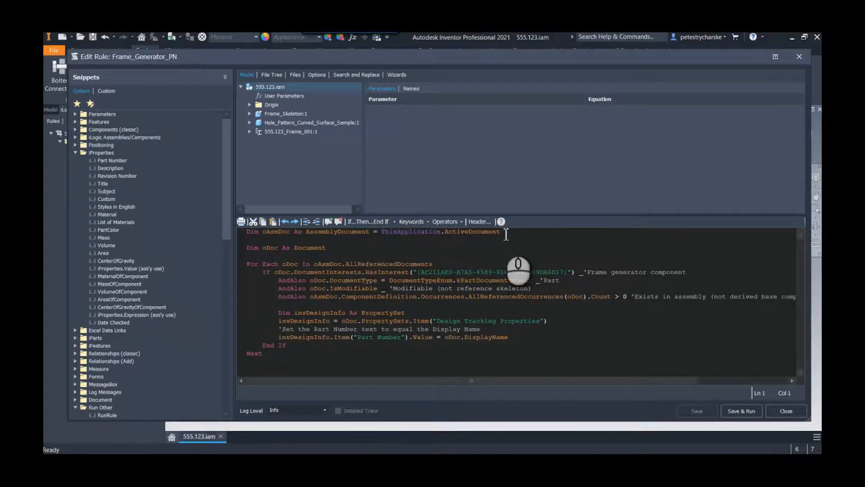
mouse_move(326, 300)
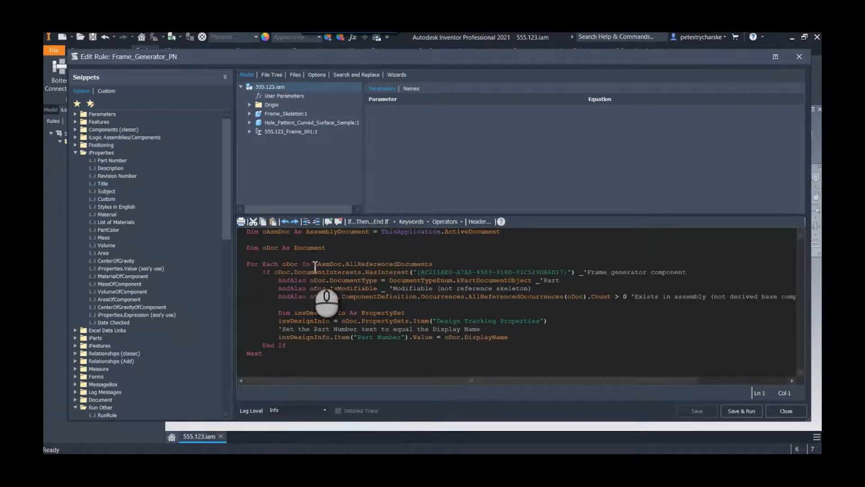
mouse_move(325, 264)
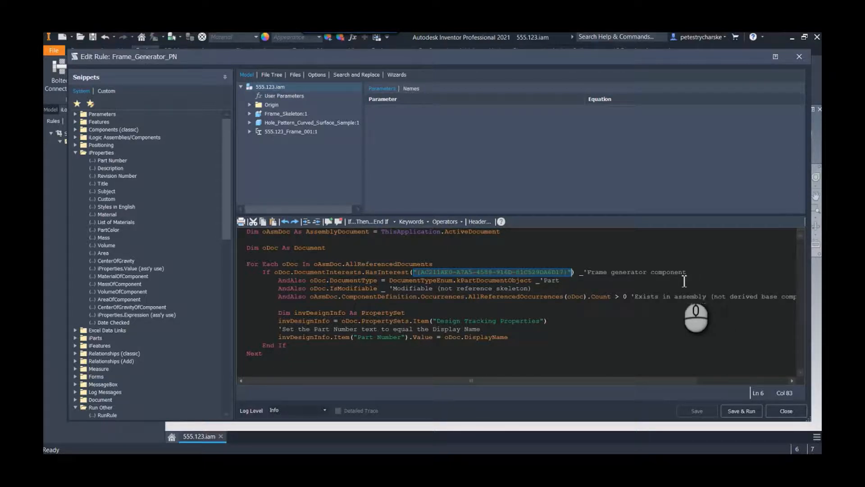
mouse_move(442, 320)
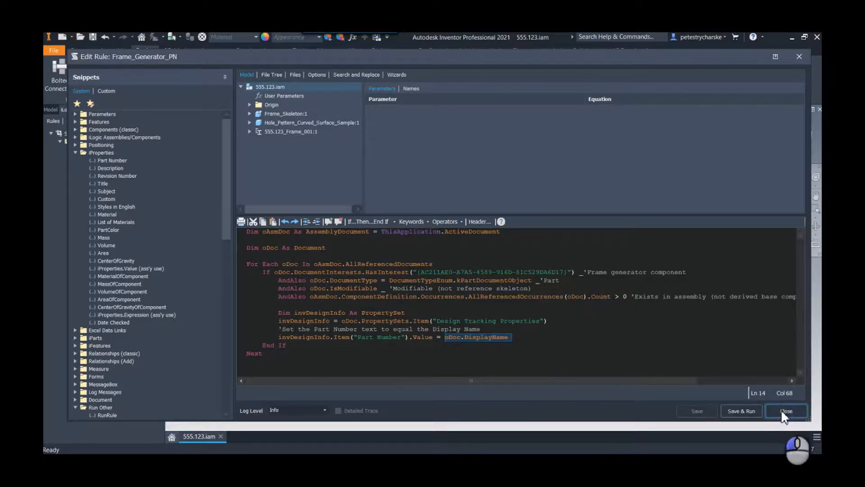
Step: Close the rule editor and check the curved sample part's part number, 'YouTube Rules'
click(785, 410)
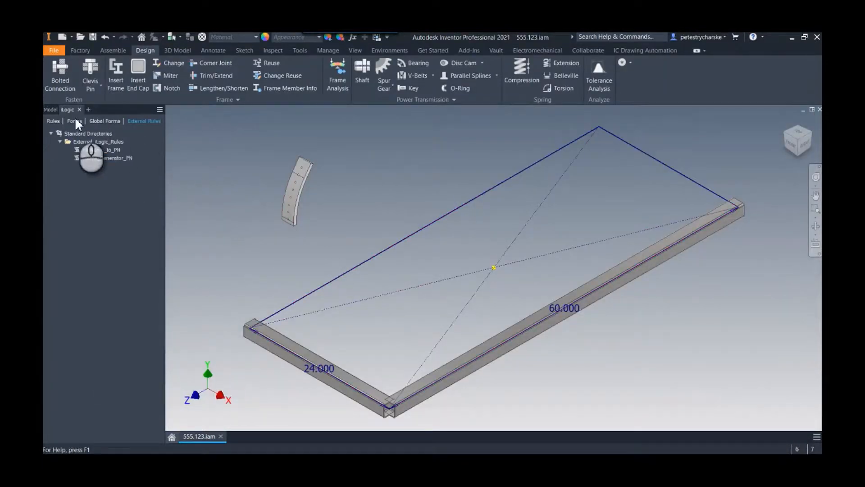
click(50, 109)
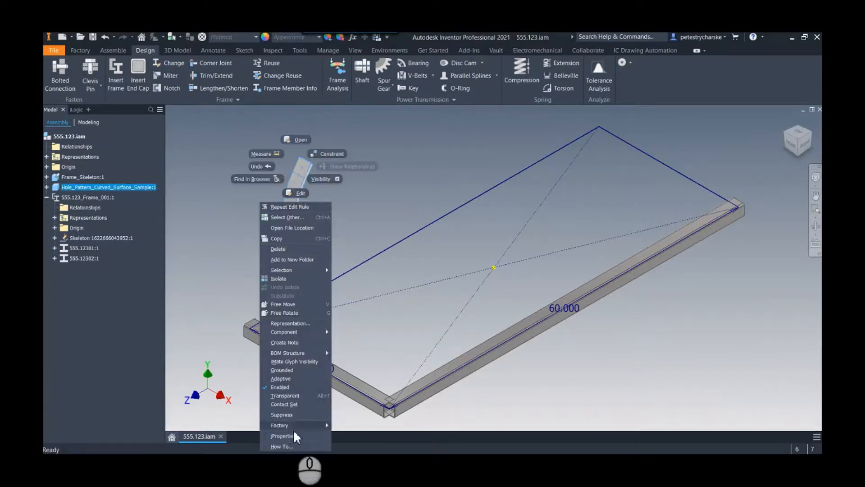
click(283, 436)
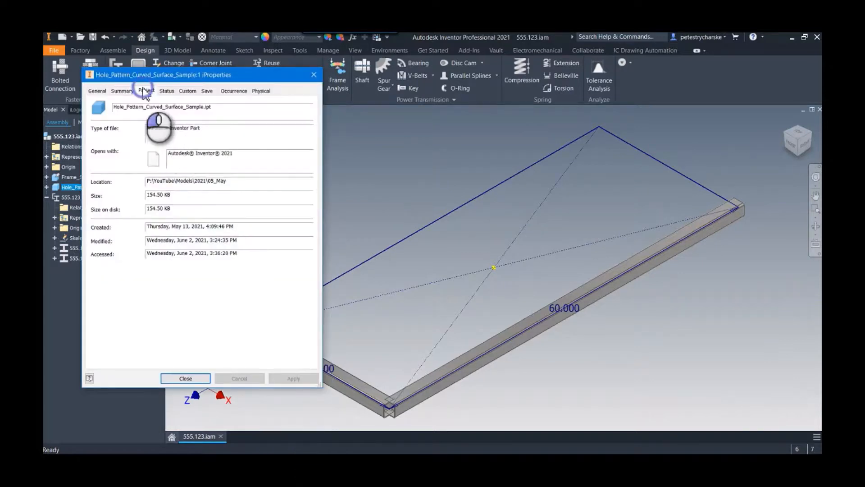
click(146, 90)
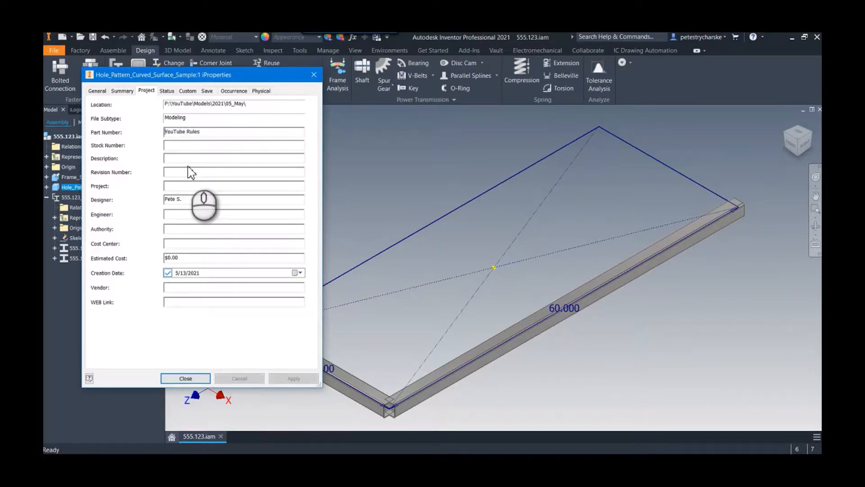
click(185, 378)
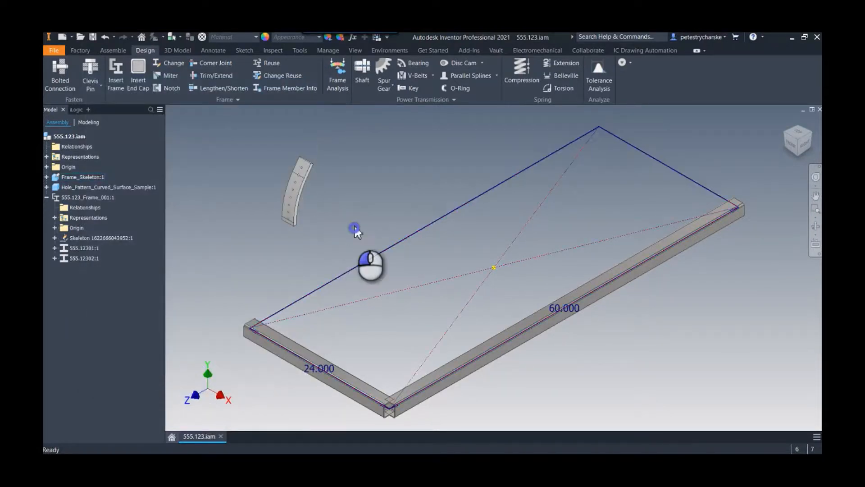
click(76, 109)
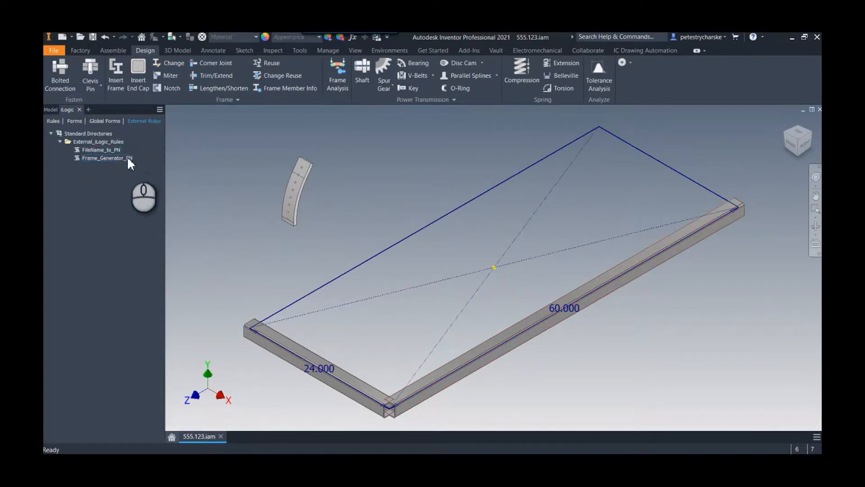
Step: Read the hole pattern sample part's Part Number in its iProperties
right_click(106, 158)
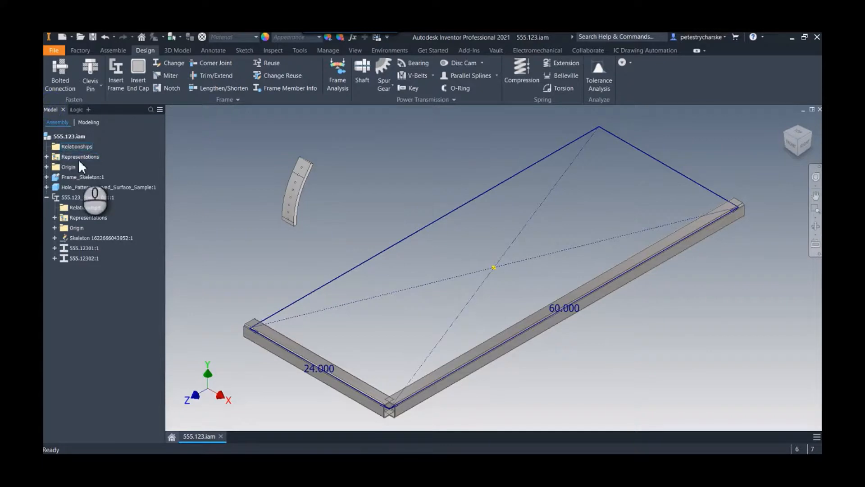
right_click(107, 187)
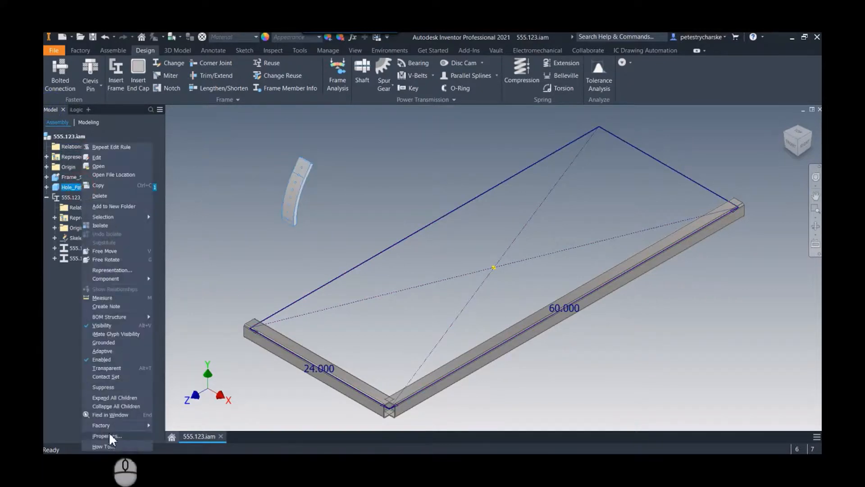
click(106, 435)
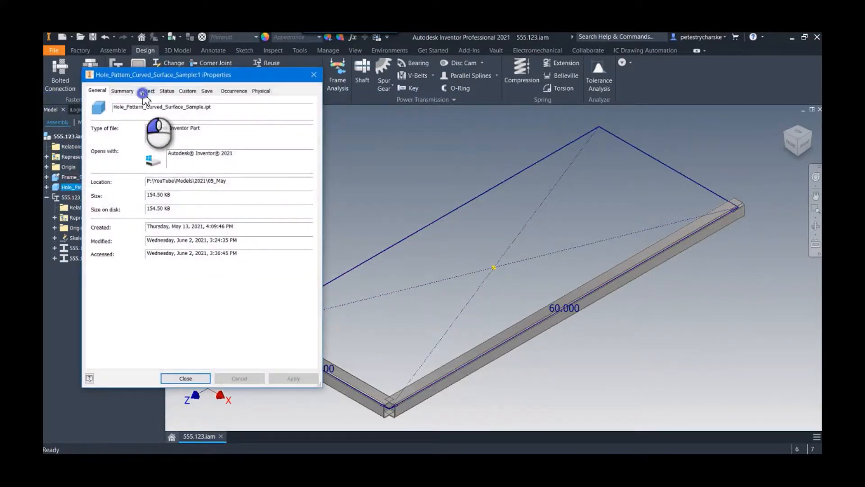
click(146, 91)
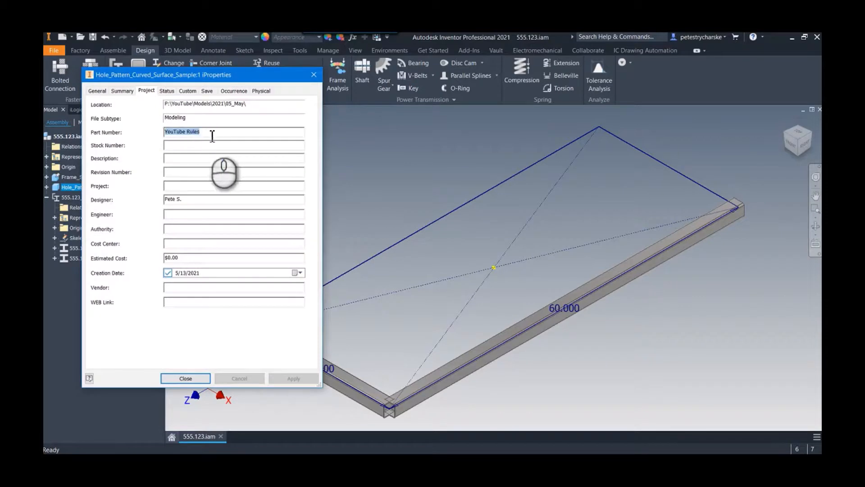
click(185, 379)
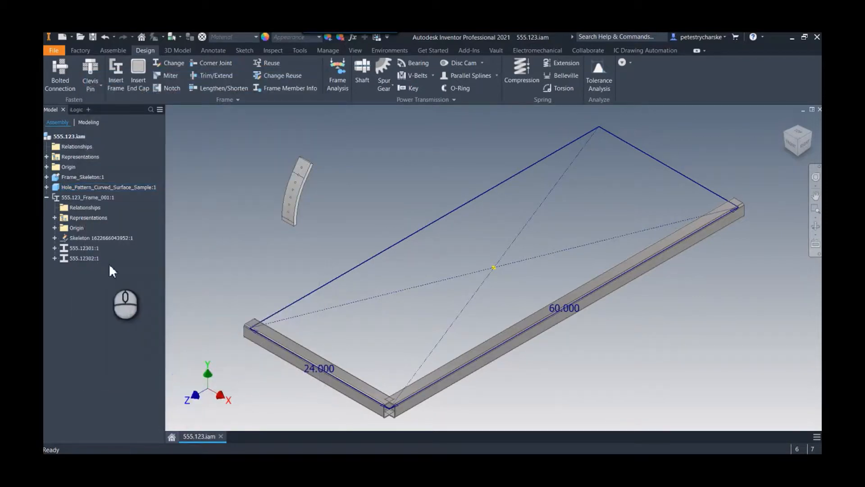
Step: Confirm member 555.12301's Part Number is 555.12301.ipt, stock 2 x 2 x 1/8, Tube
right_click(83, 248)
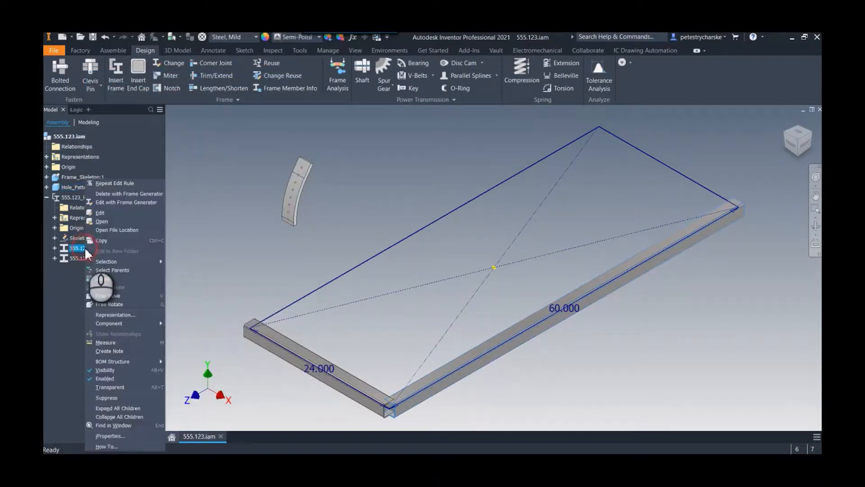
click(111, 436)
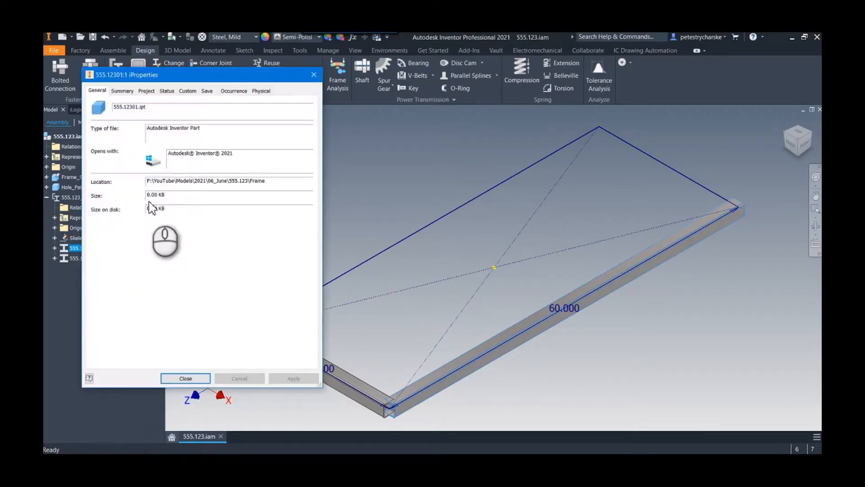
click(145, 91)
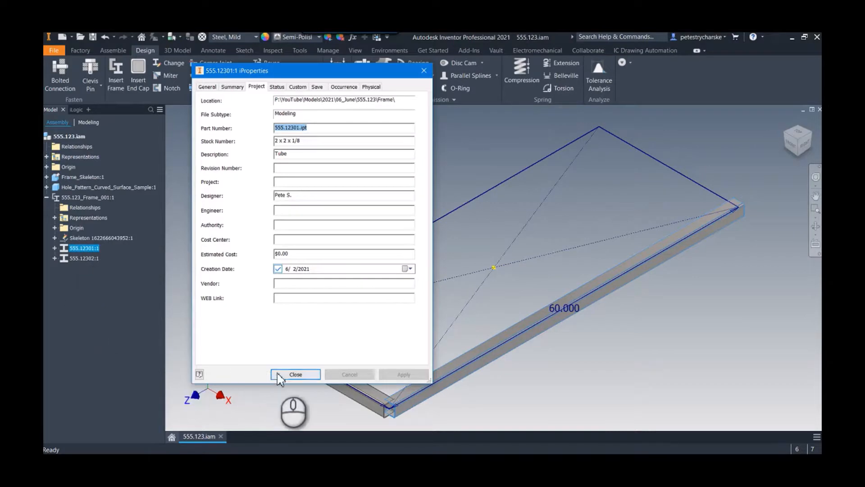
click(295, 375)
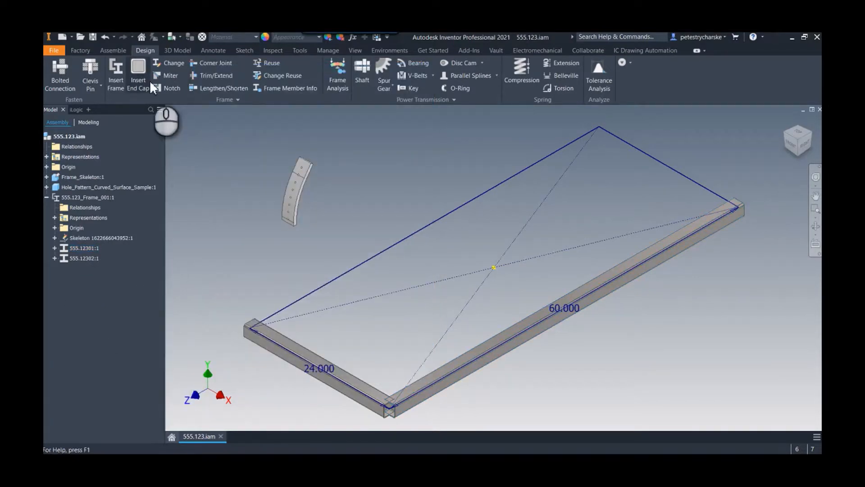
Step: Change the 60-long frame member to a 3 x 3 x 1/8 tube
click(173, 63)
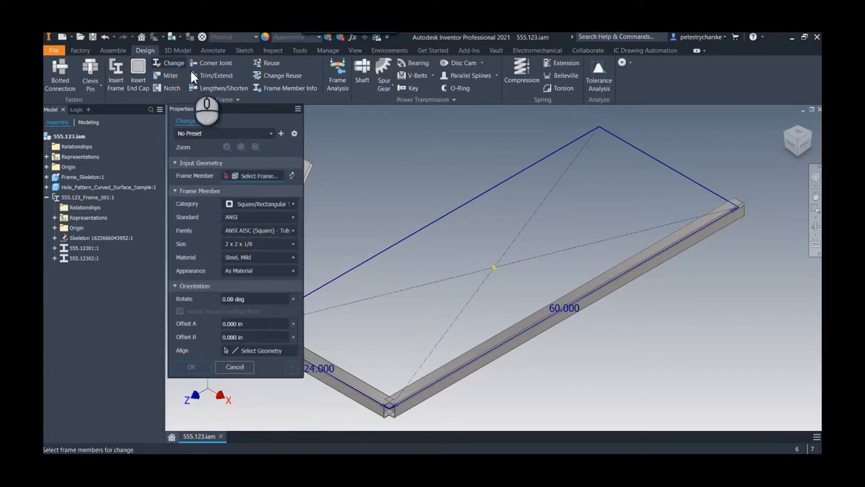
click(467, 367)
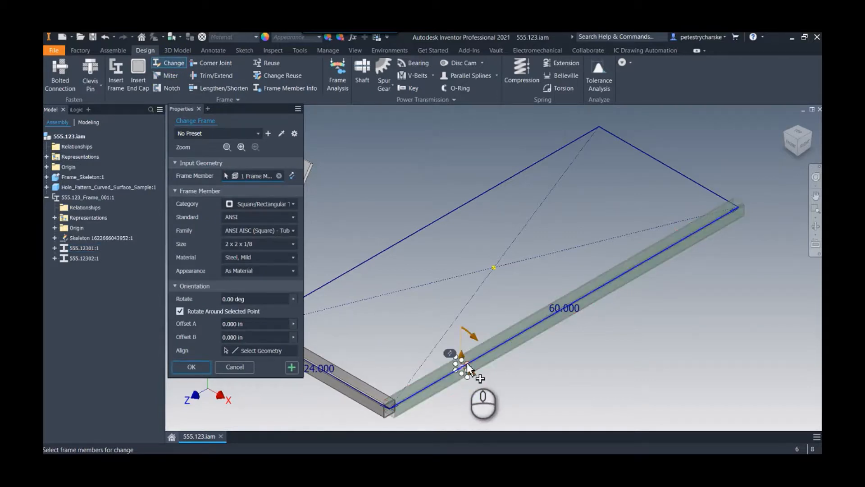
click(292, 243)
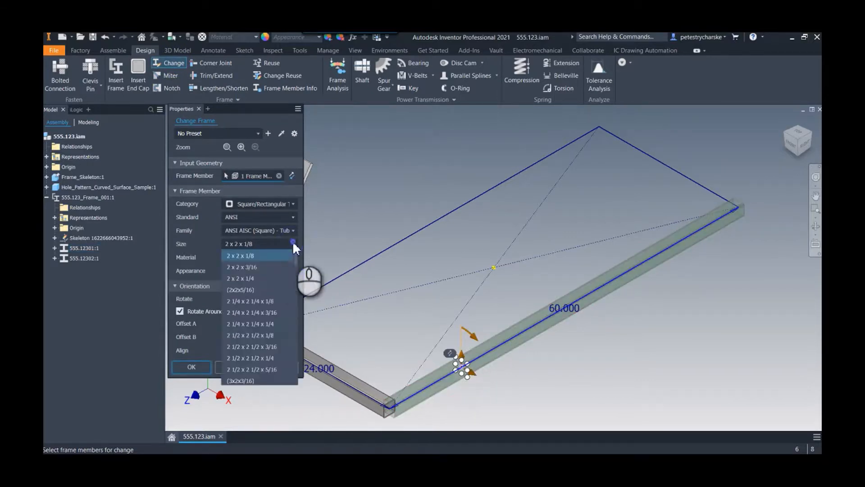
scroll(down, 3)
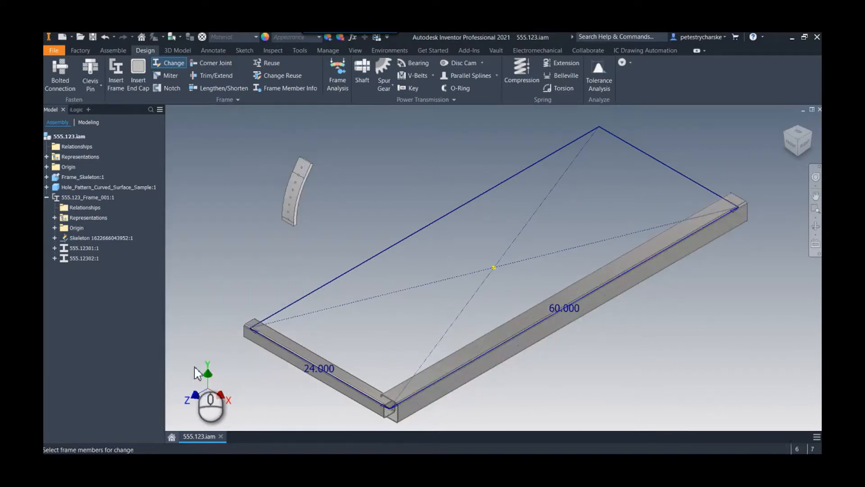
Step: Check member 555.12301's Part Number in its Project iProperties
right_click(84, 248)
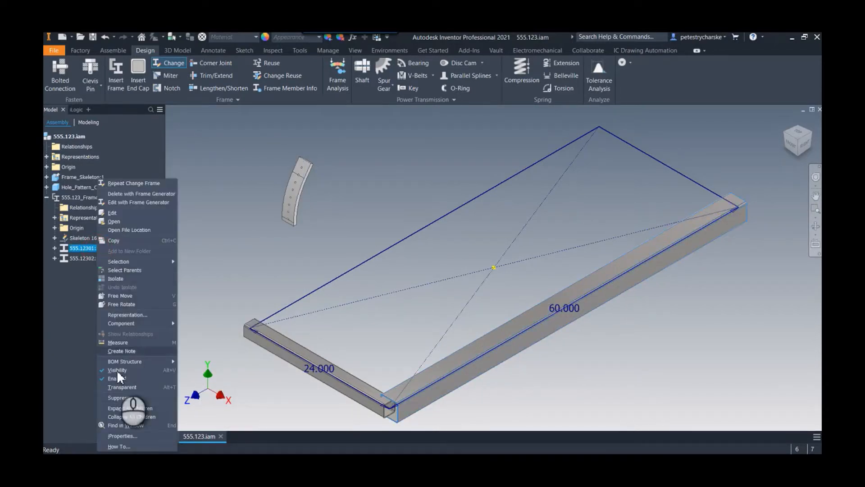
click(123, 435)
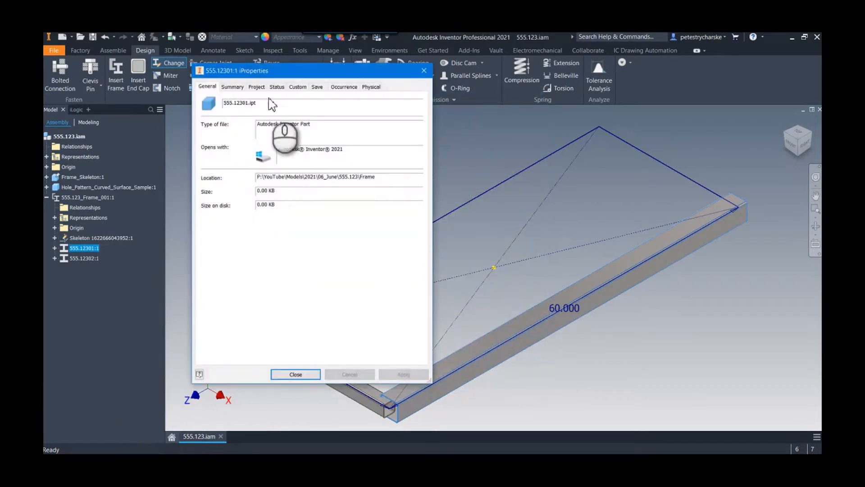
click(256, 86)
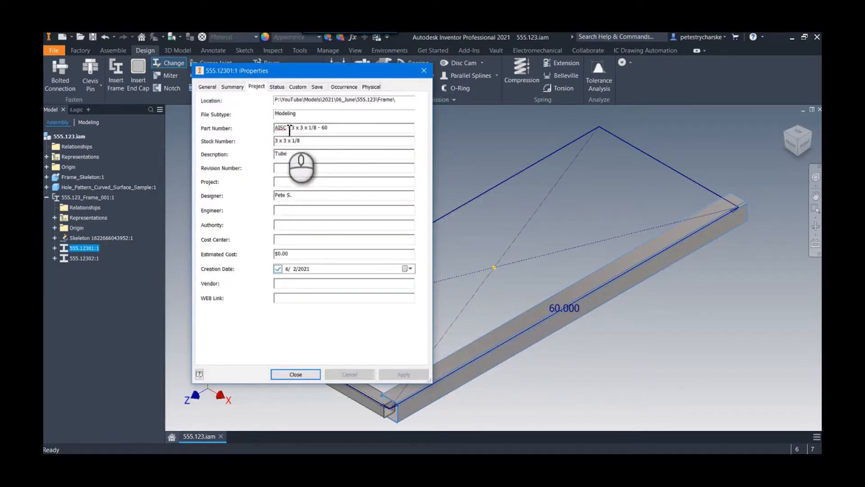
click(295, 374)
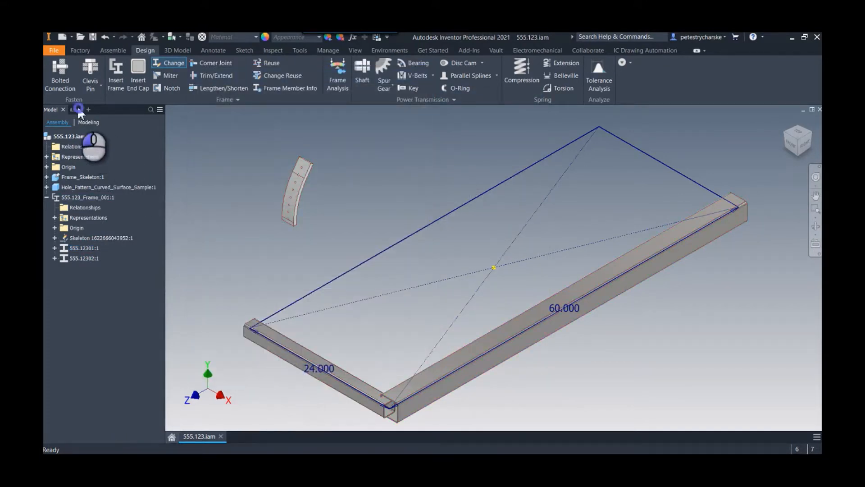
Step: Run the external iLogic rule Frame_Generator_PN
right_click(102, 157)
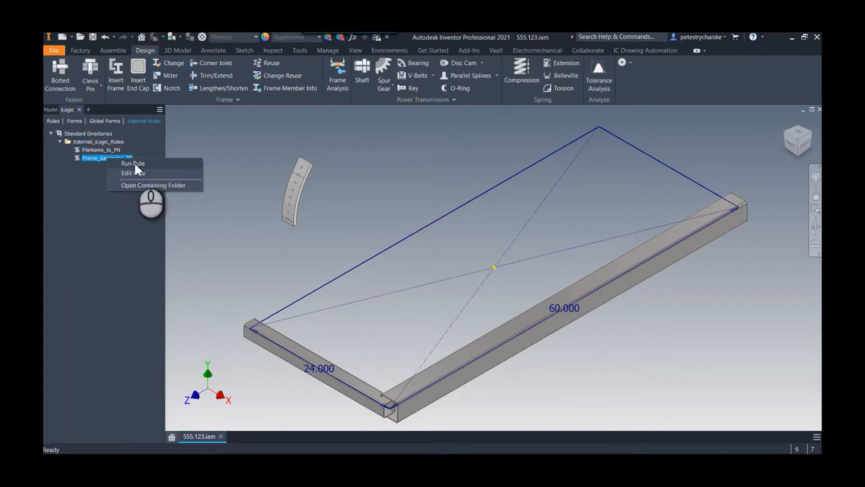
click(107, 157)
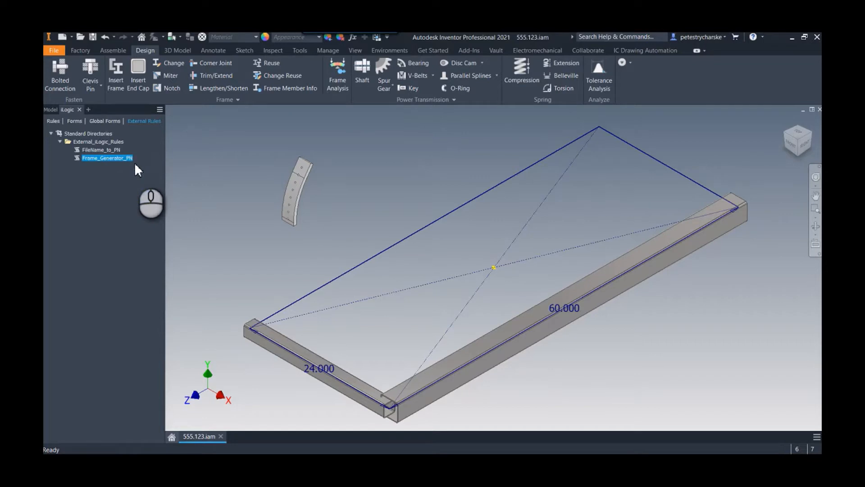
click(50, 109)
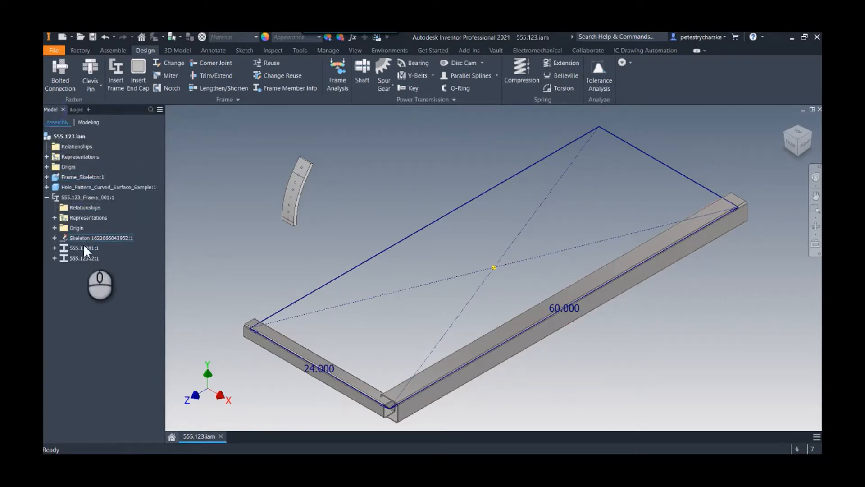
Step: Confirm member 555.12301's Part Number now reads 555.12301.ipt in iProperties
click(83, 248)
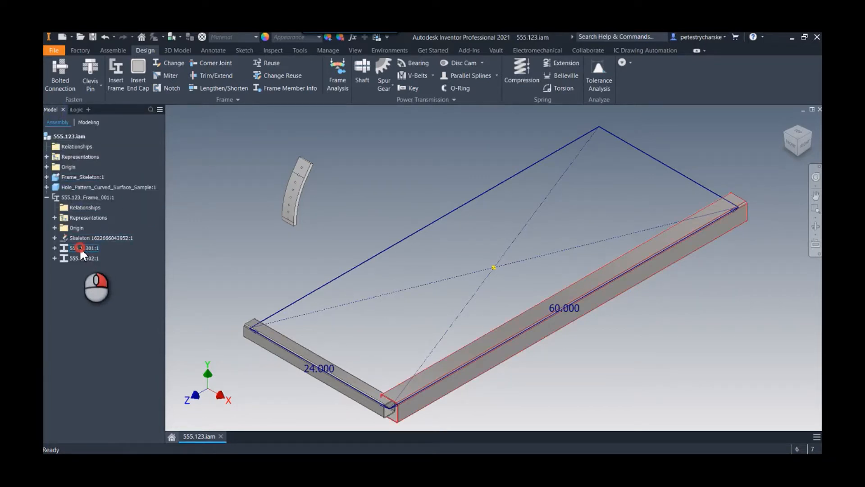
right_click(83, 248)
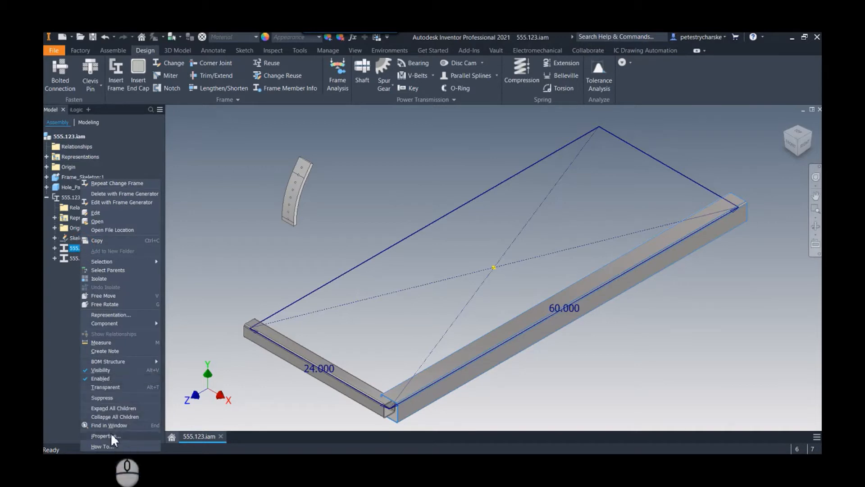
click(105, 436)
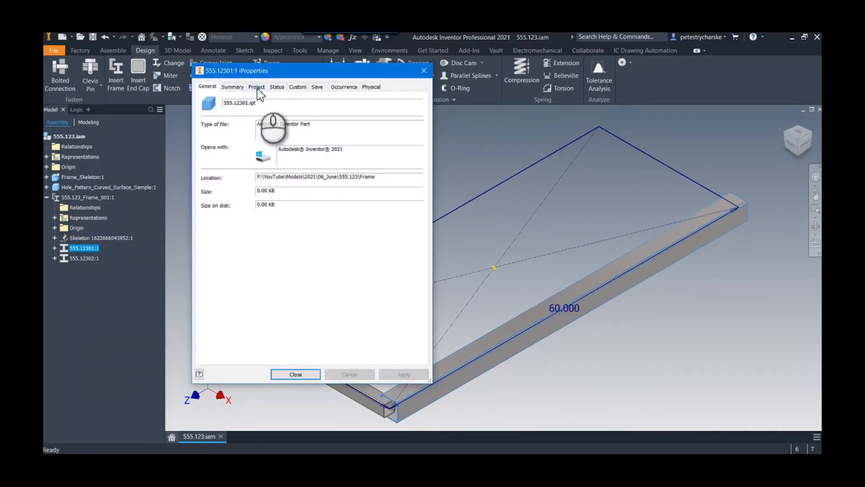
click(256, 86)
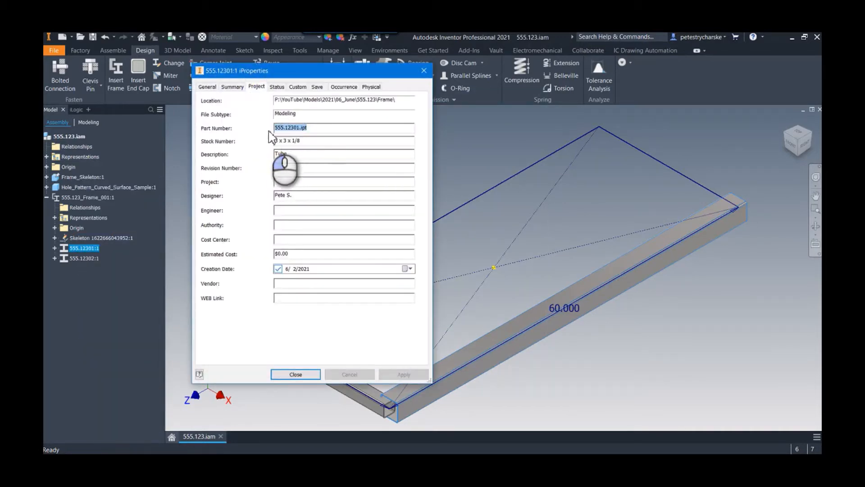
click(296, 374)
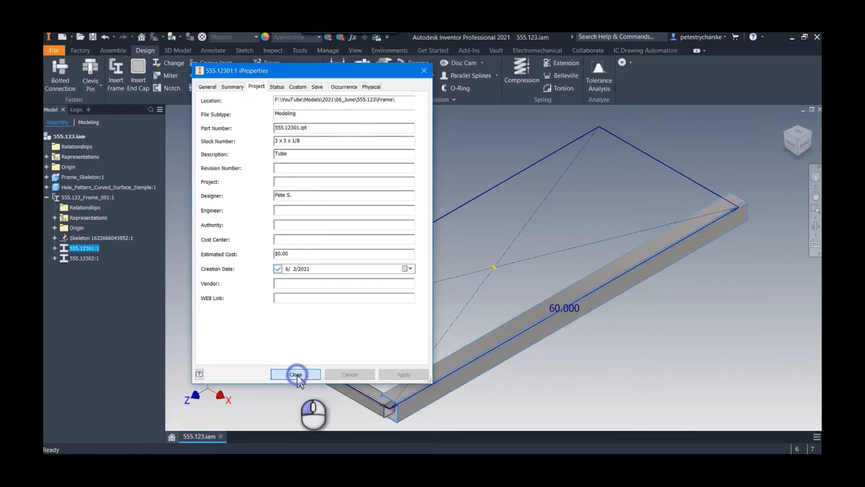
click(296, 374)
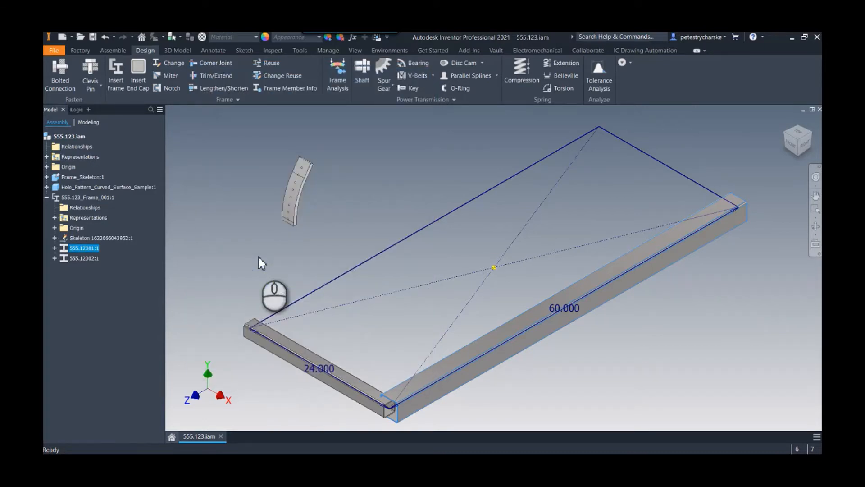